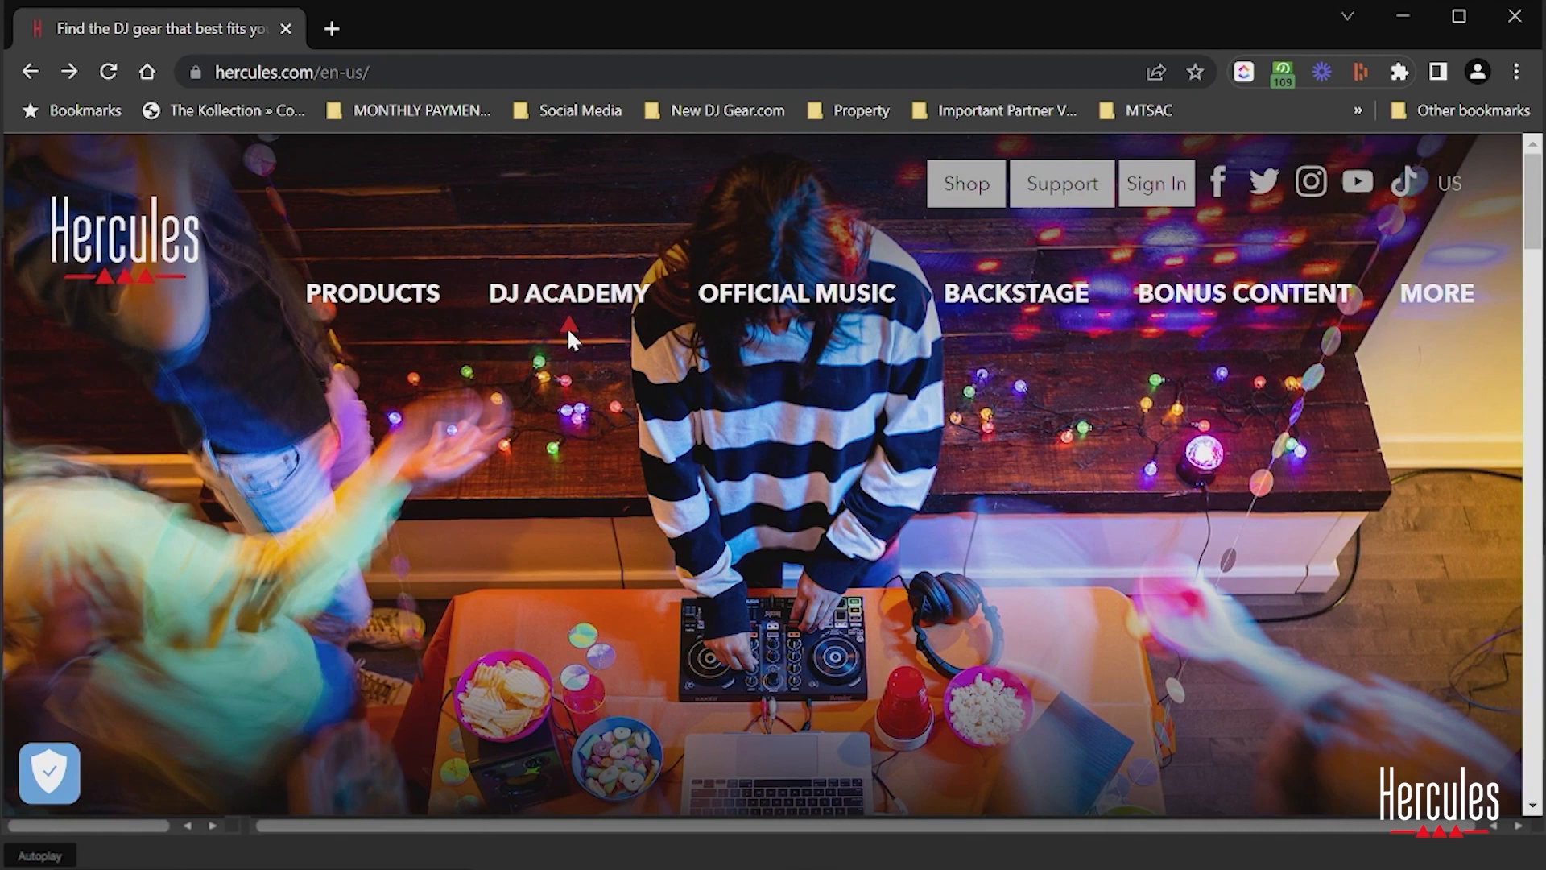
mouse_move(794, 293)
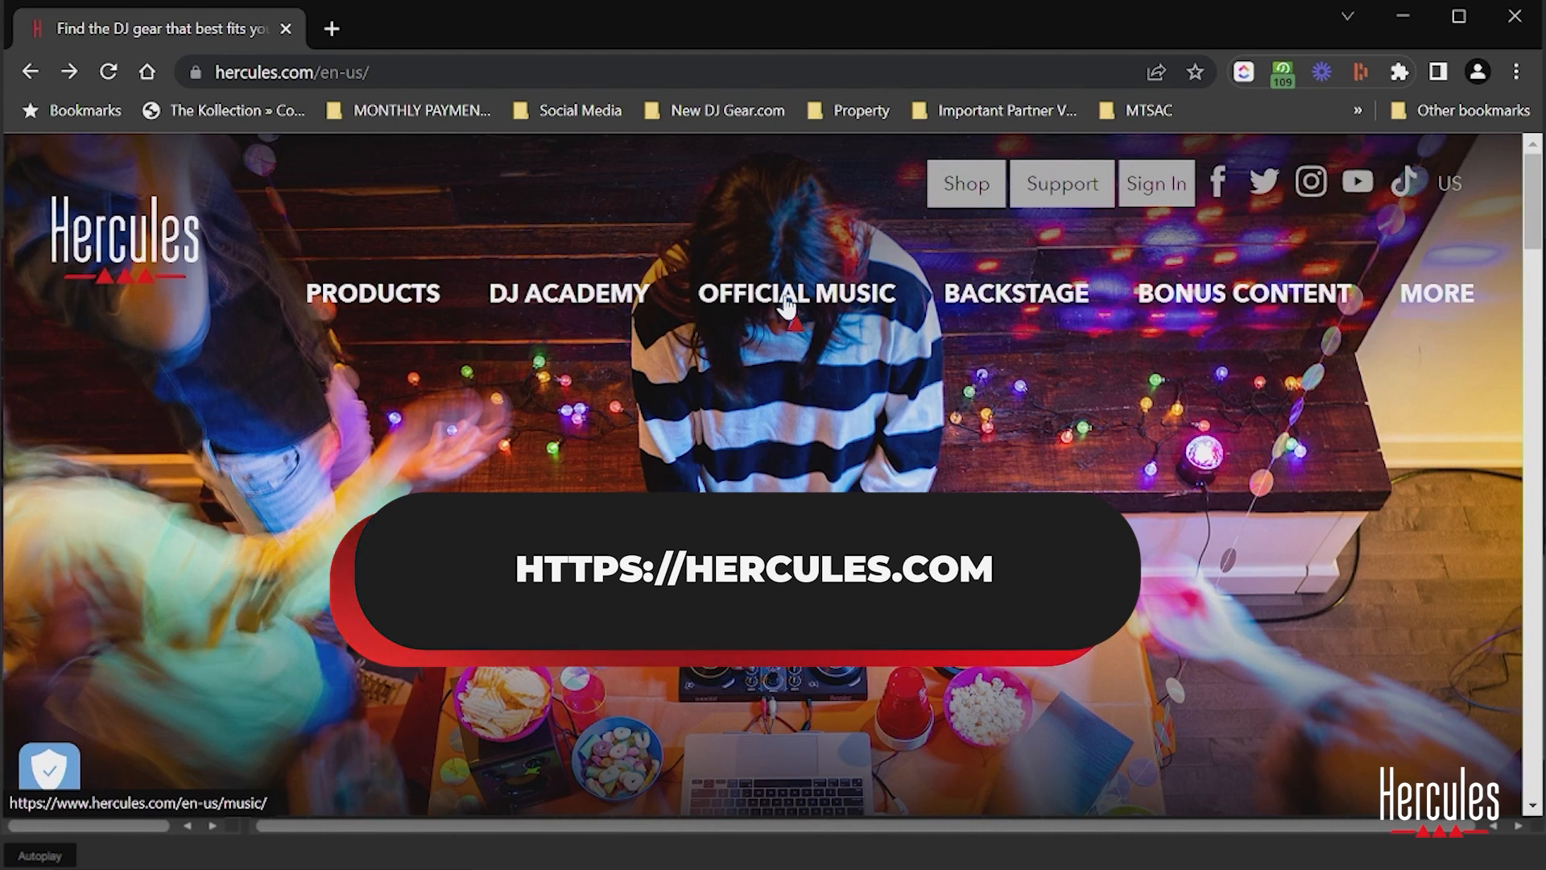
- Go from Hercules Official Music to the DJReady Tracks page for the TROPICAL HOUSE pack
left_click(796, 293)
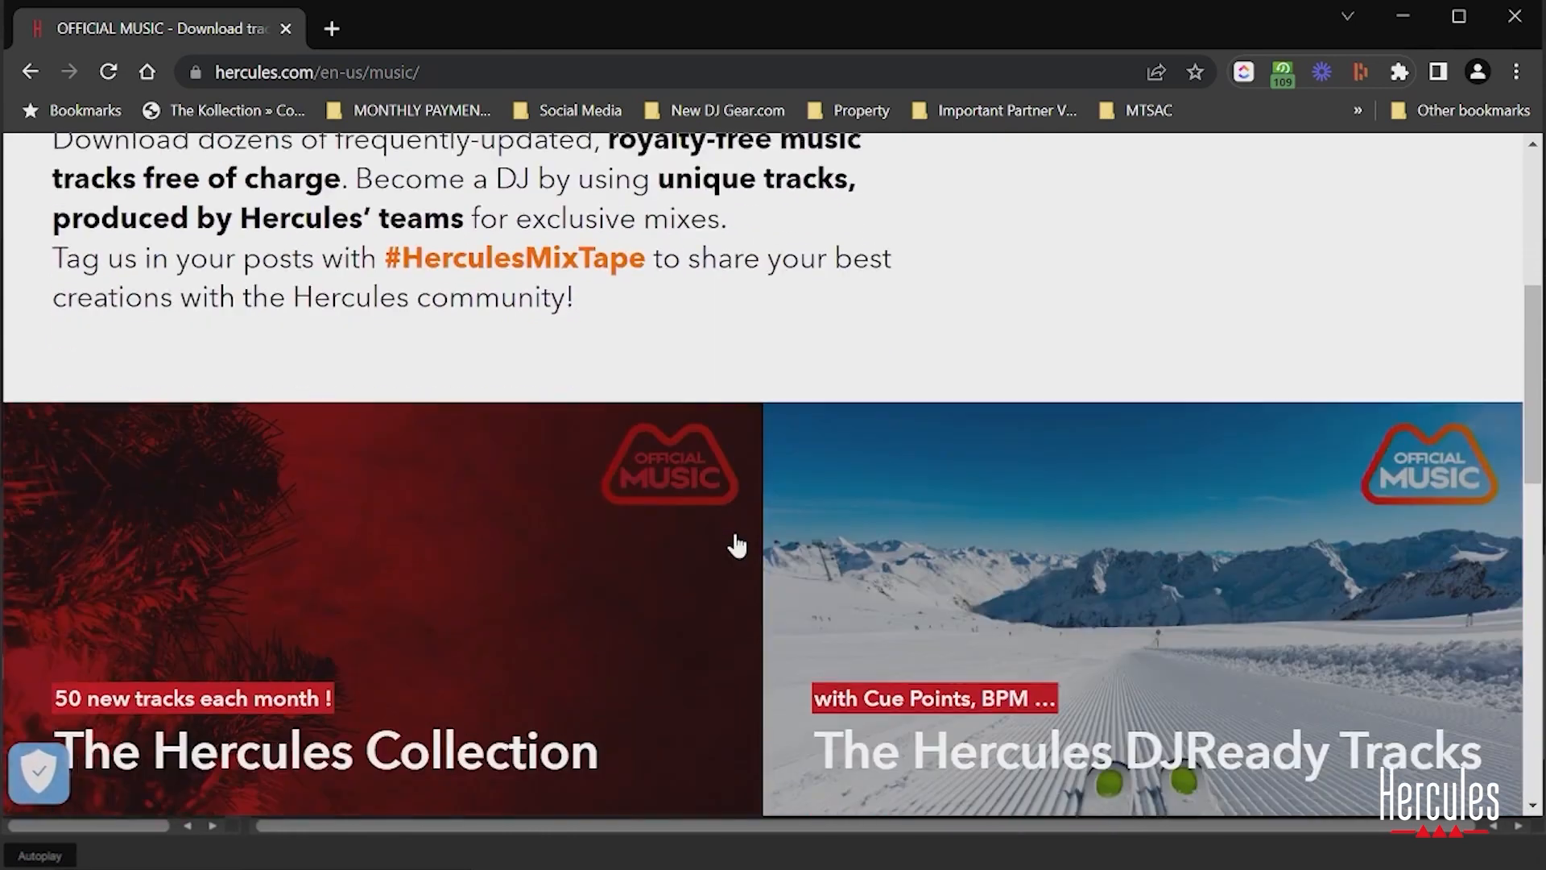
scroll("down", 3)
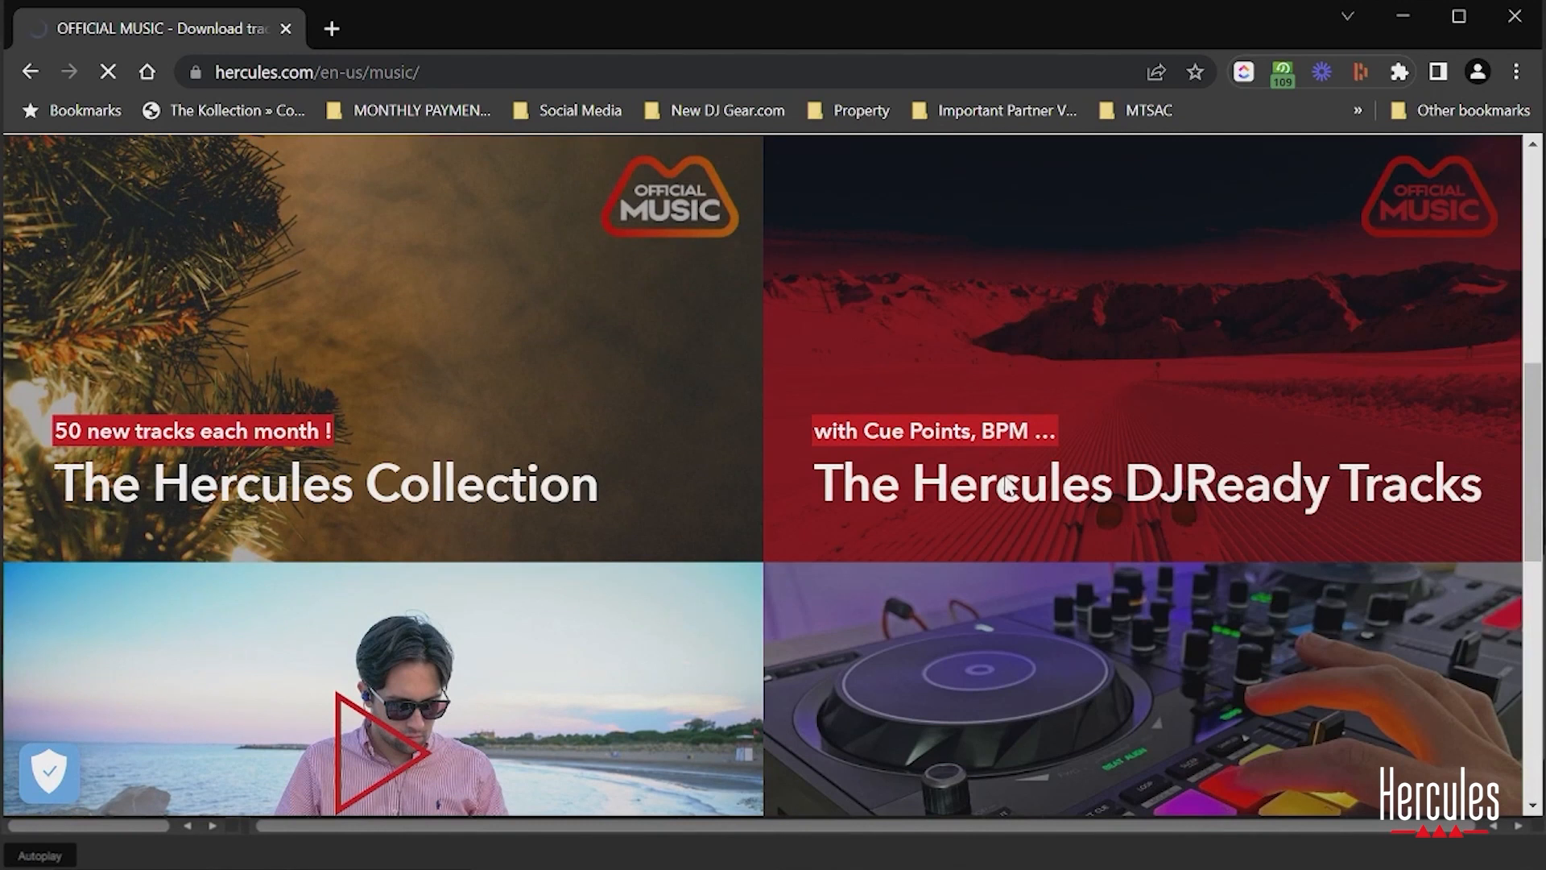
left_click(1143, 483)
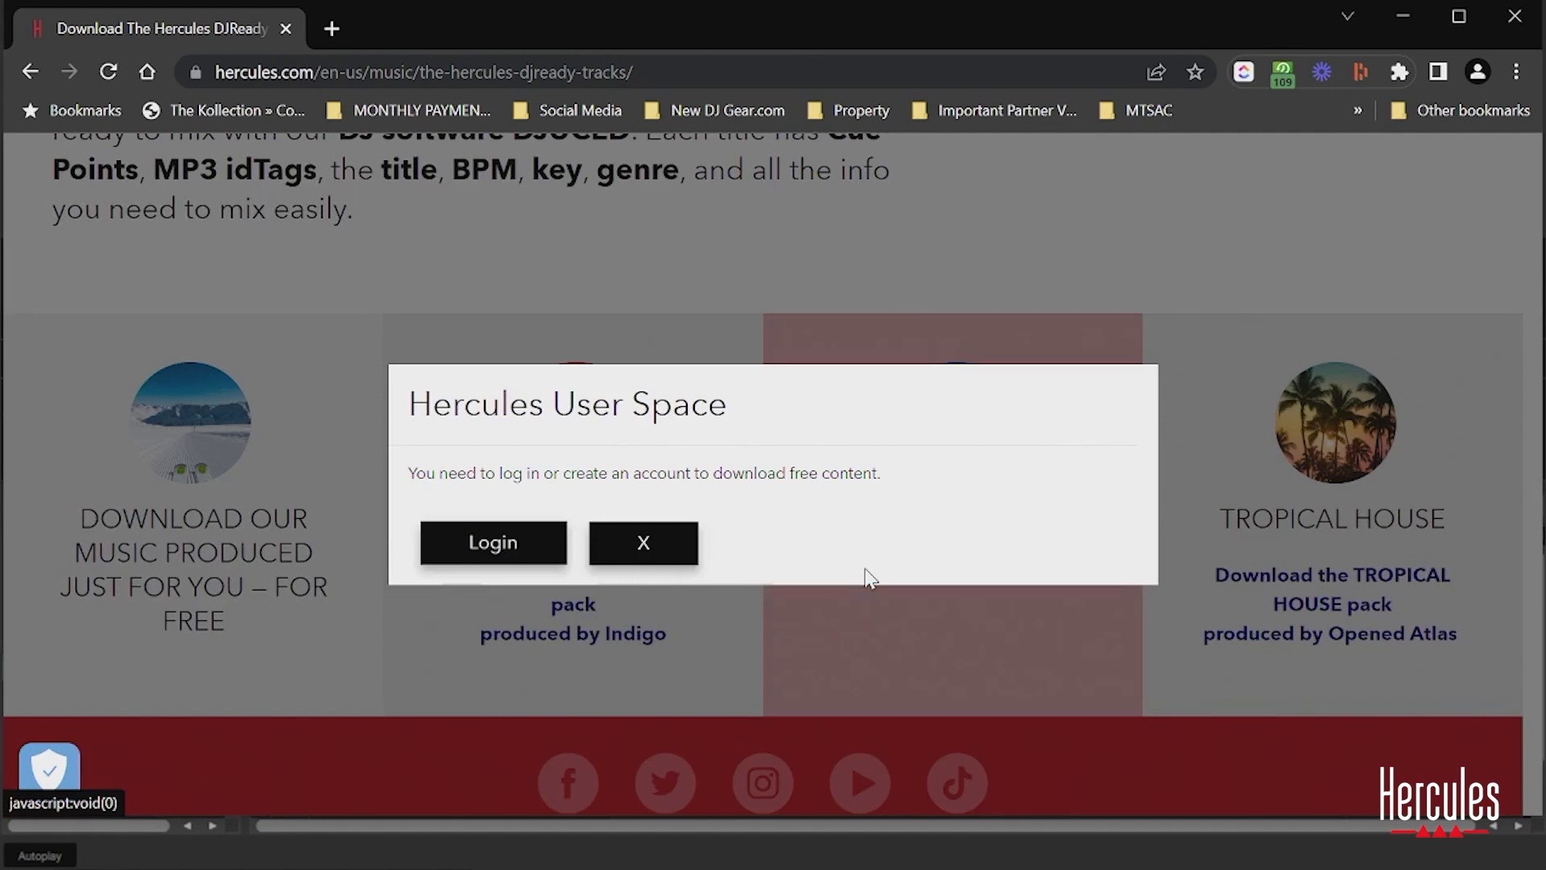
mouse_move(492, 542)
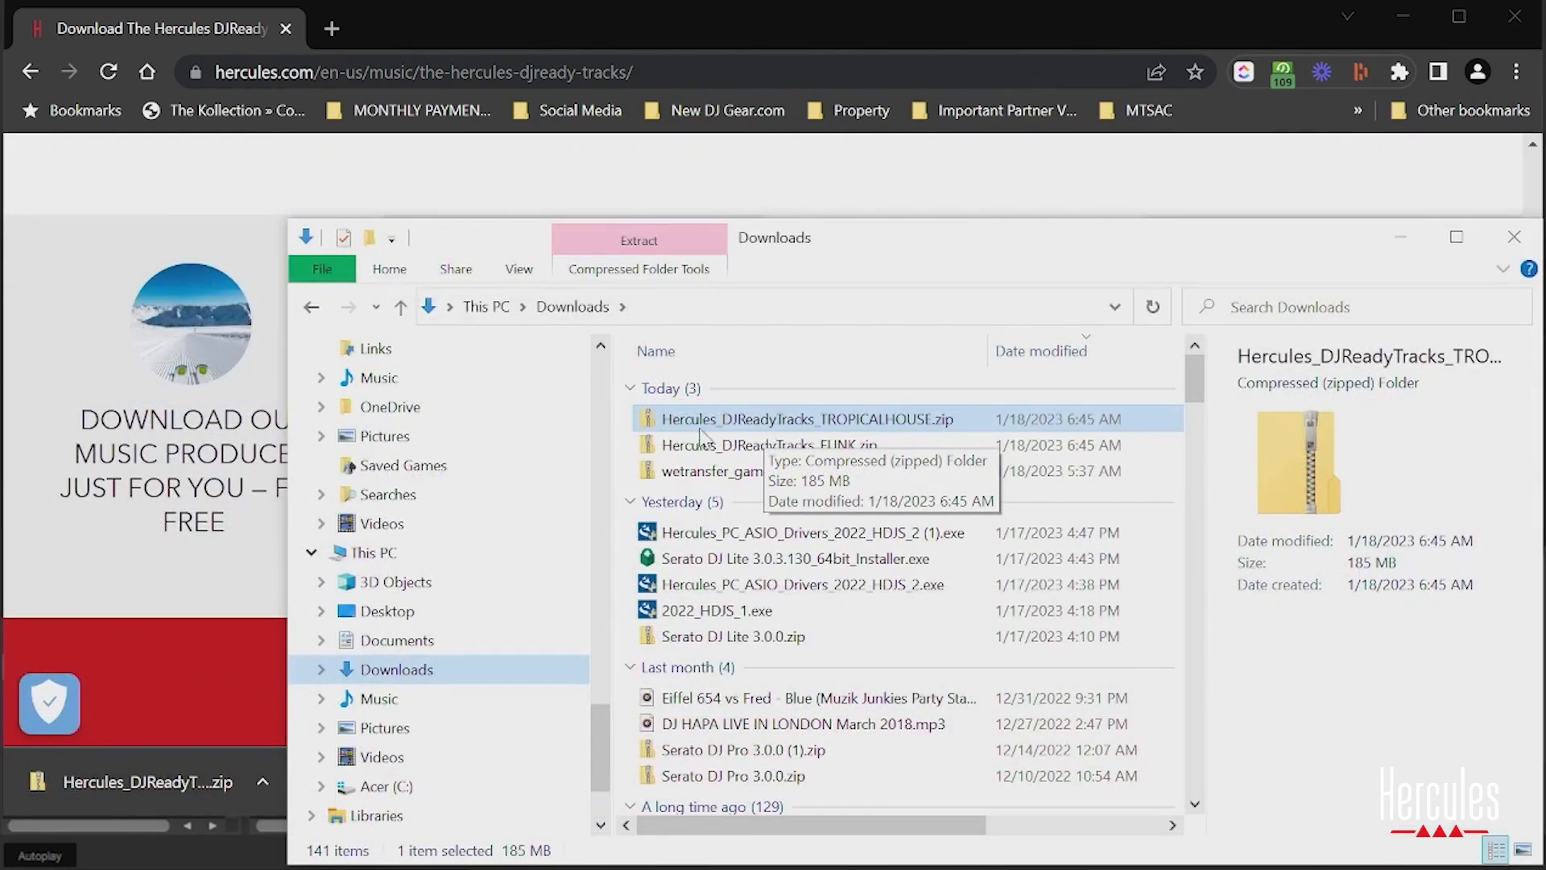
mouse_move(631, 277)
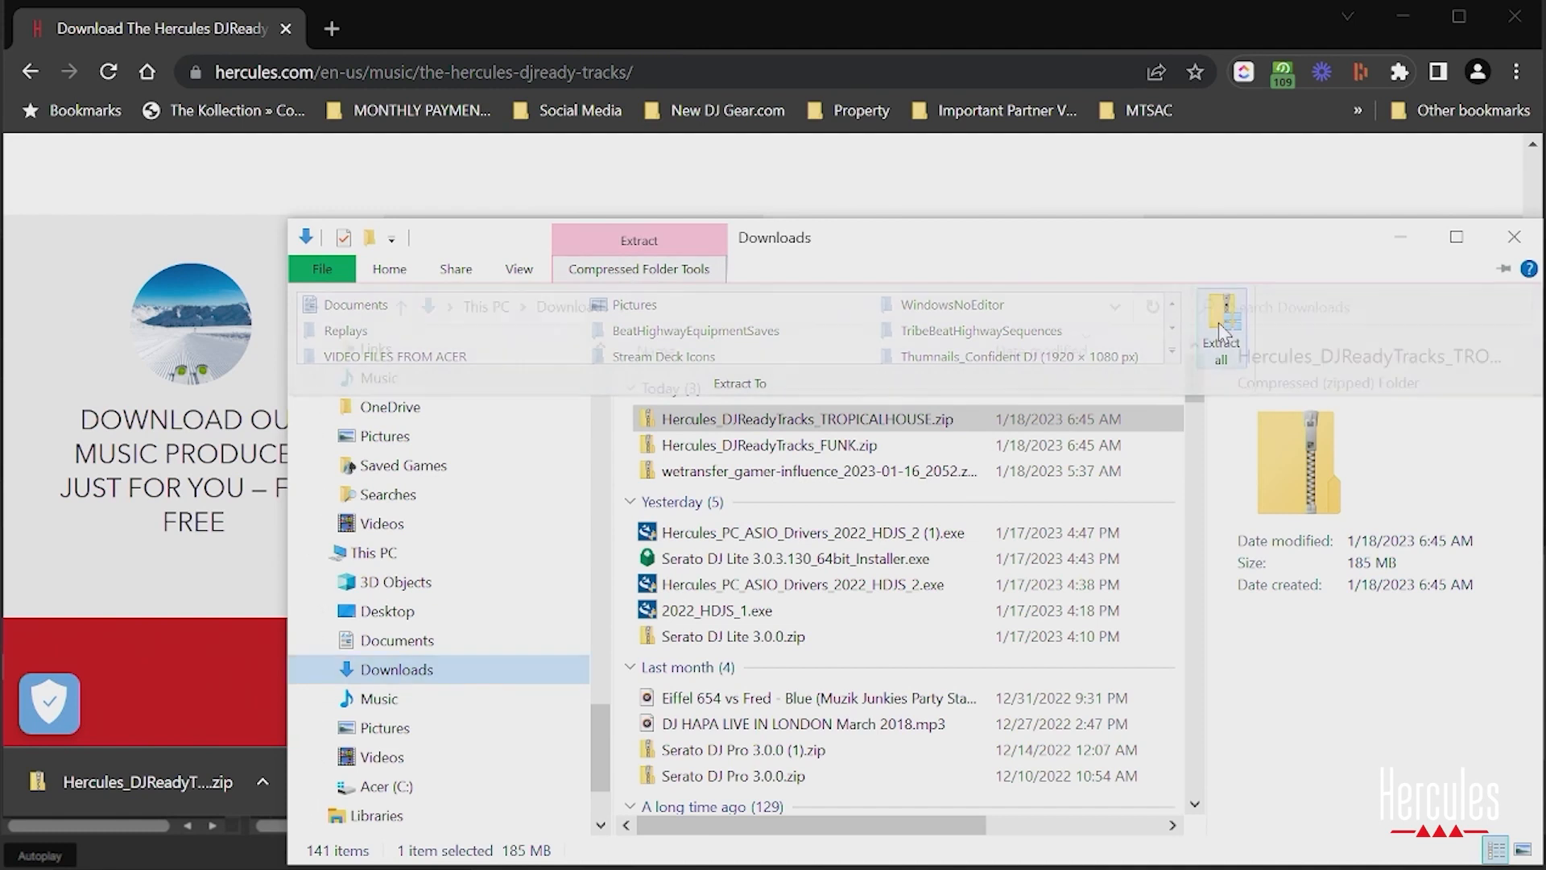
- Extract the TROPICAL HOUSE zip into its suggested folder and open the extracted folder
left_click(1221, 335)
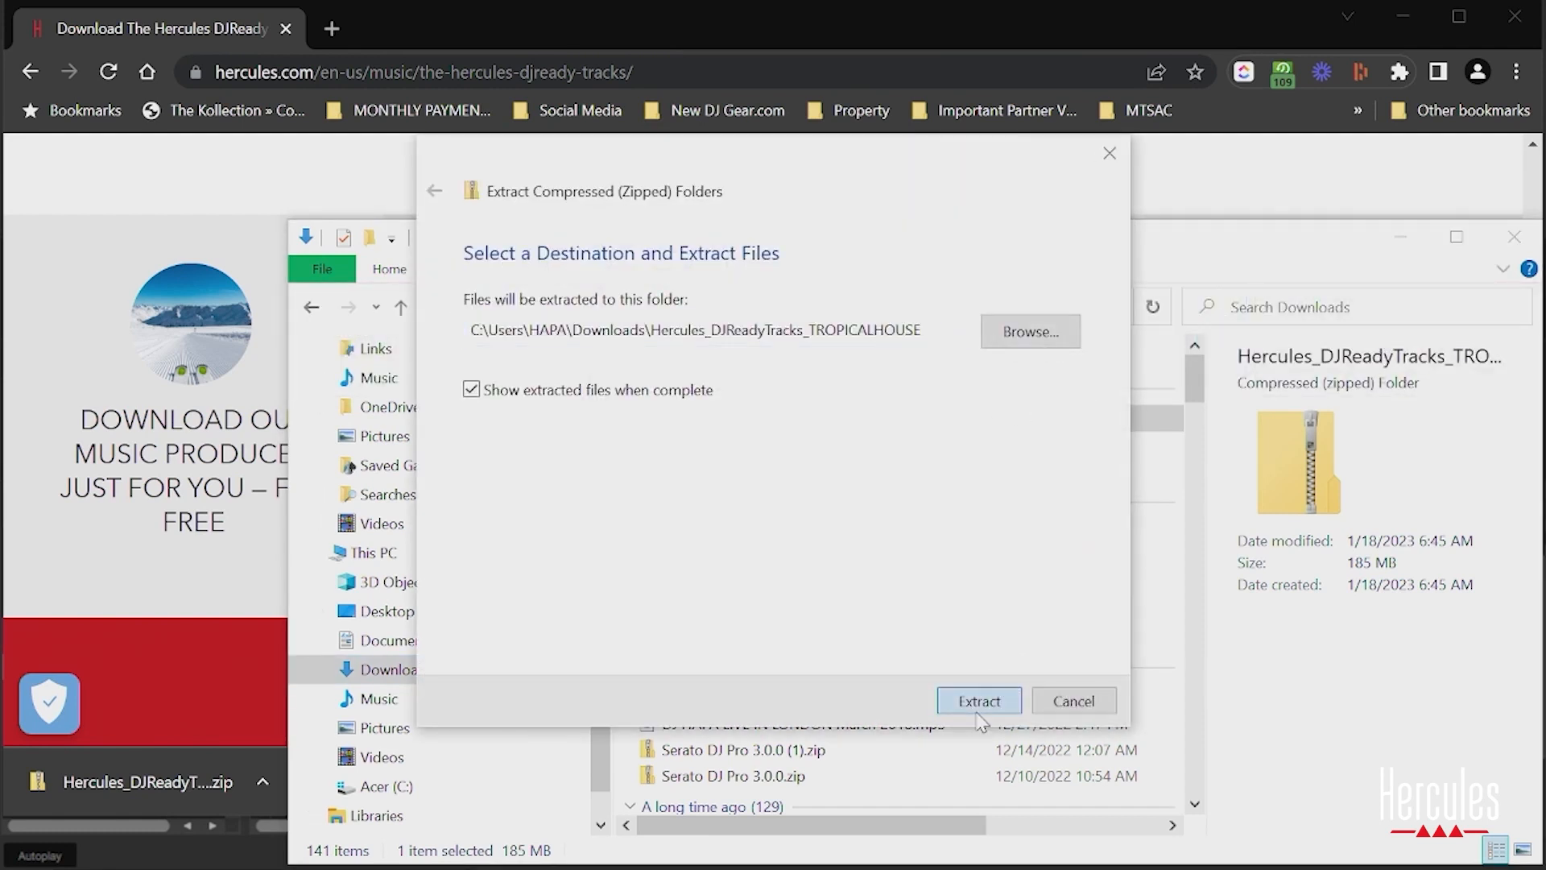
left_click(978, 700)
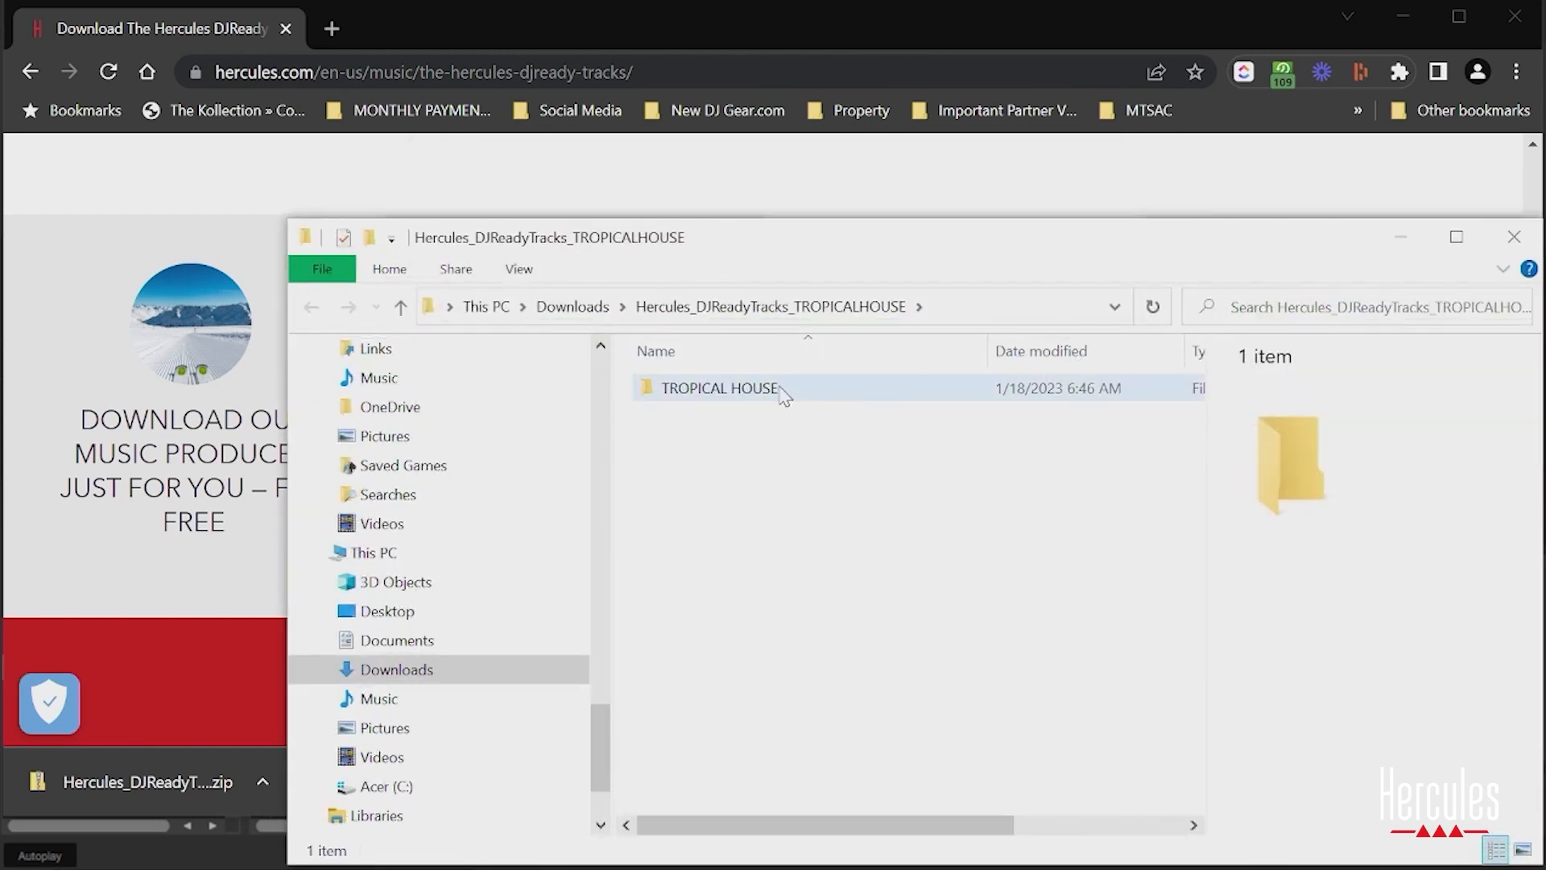
double_click(720, 387)
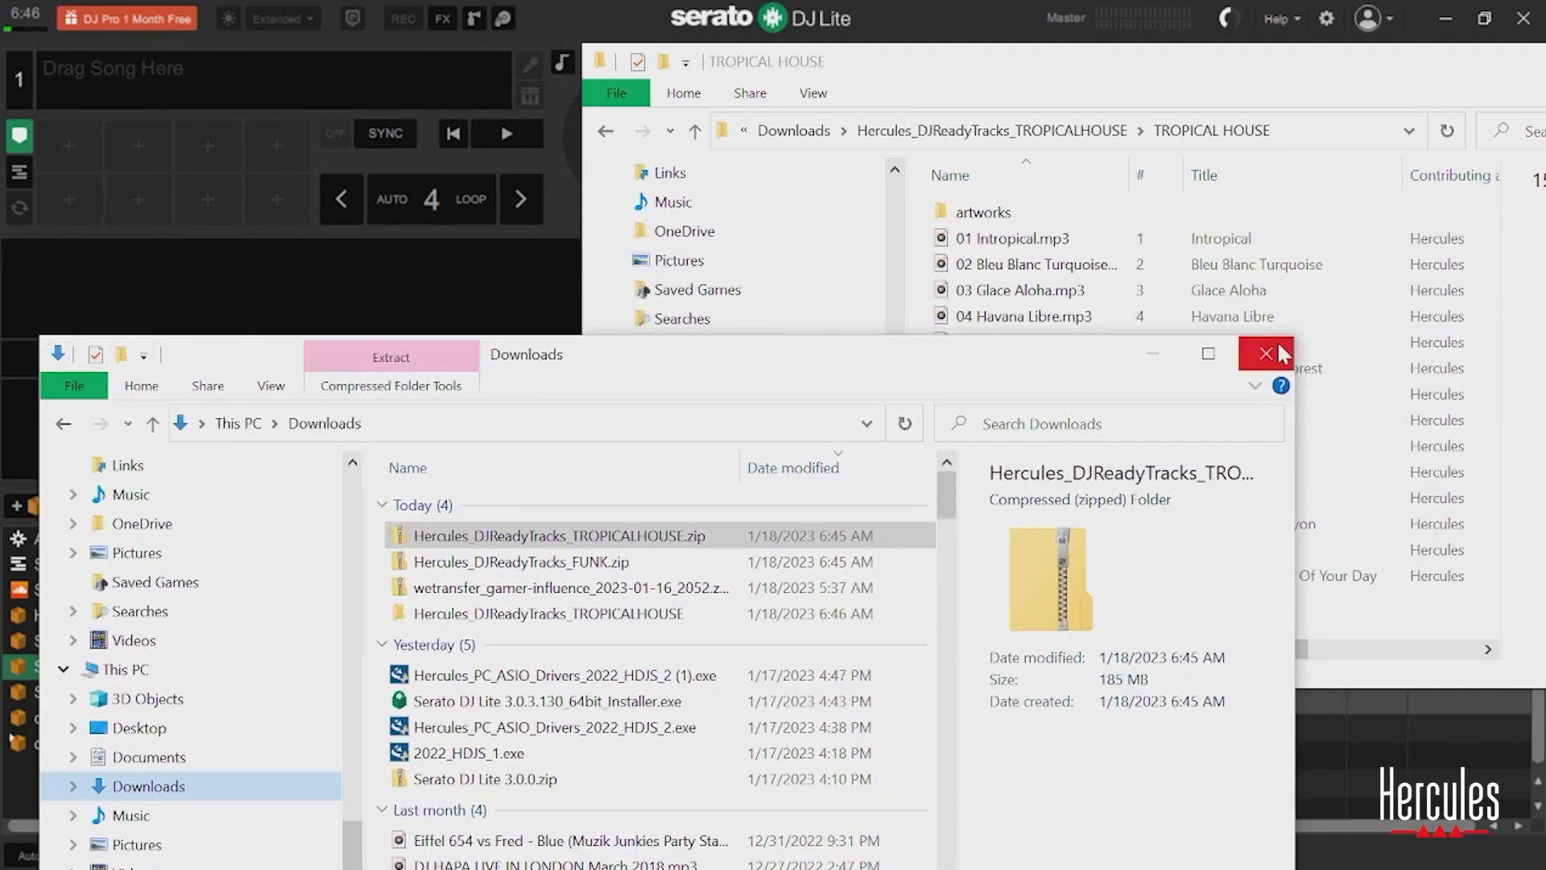
- Close the Downloads window and begin selecting the TROPICAL HOUSE MP3 tracks
left_click(1266, 353)
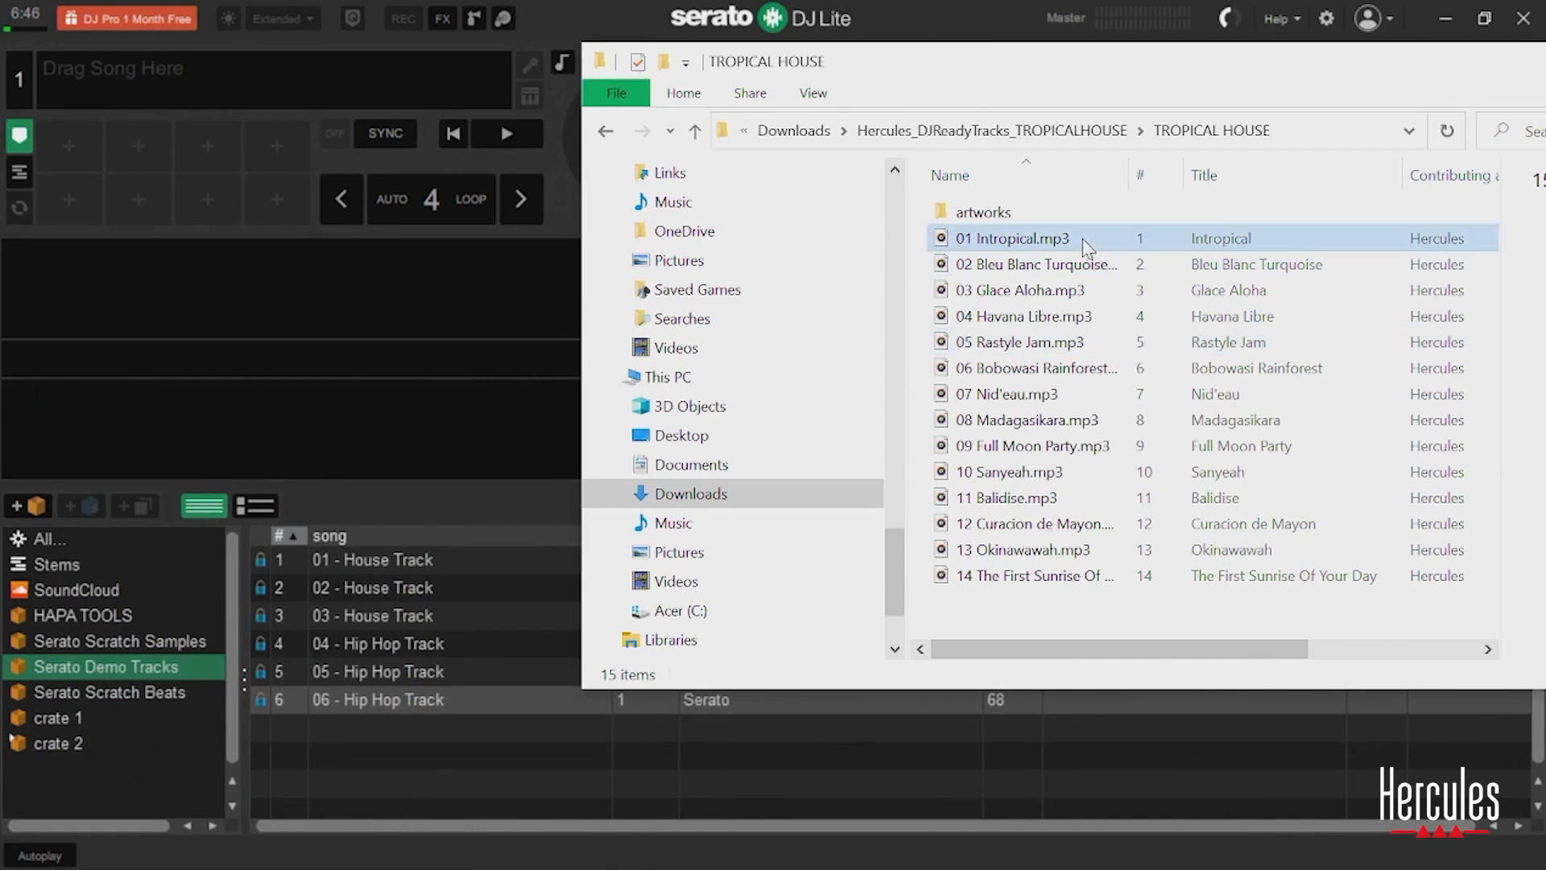
left_click(1029, 575)
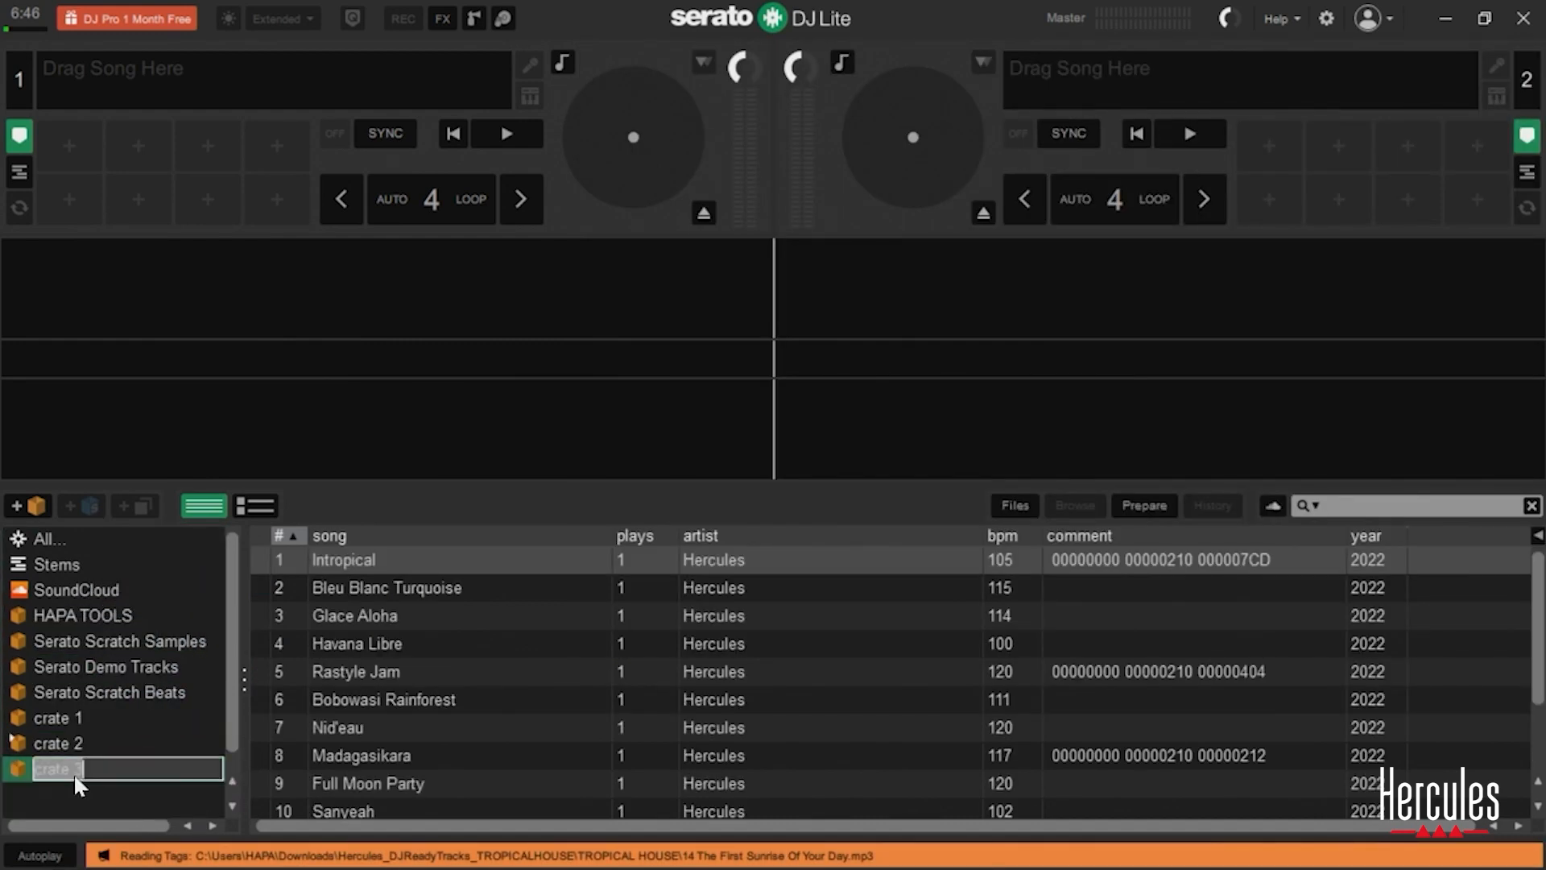
- Name the crate TROPICAL HERCULES and load Glace Aloha and Bleu Blanc Turquoise onto the decks
type("TROPICAL")
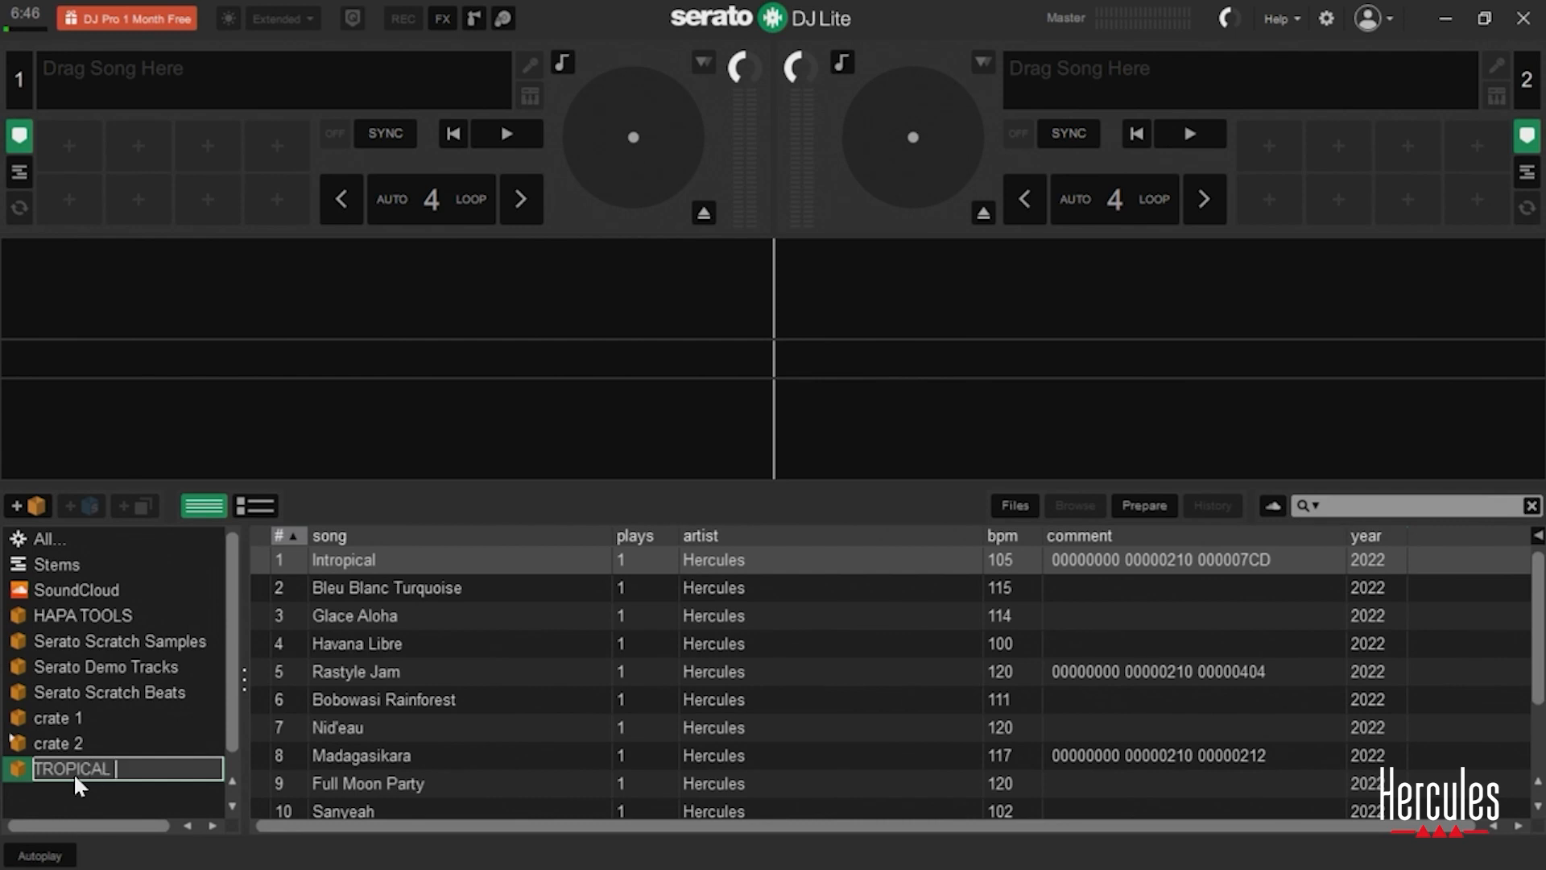
type("HERCULES")
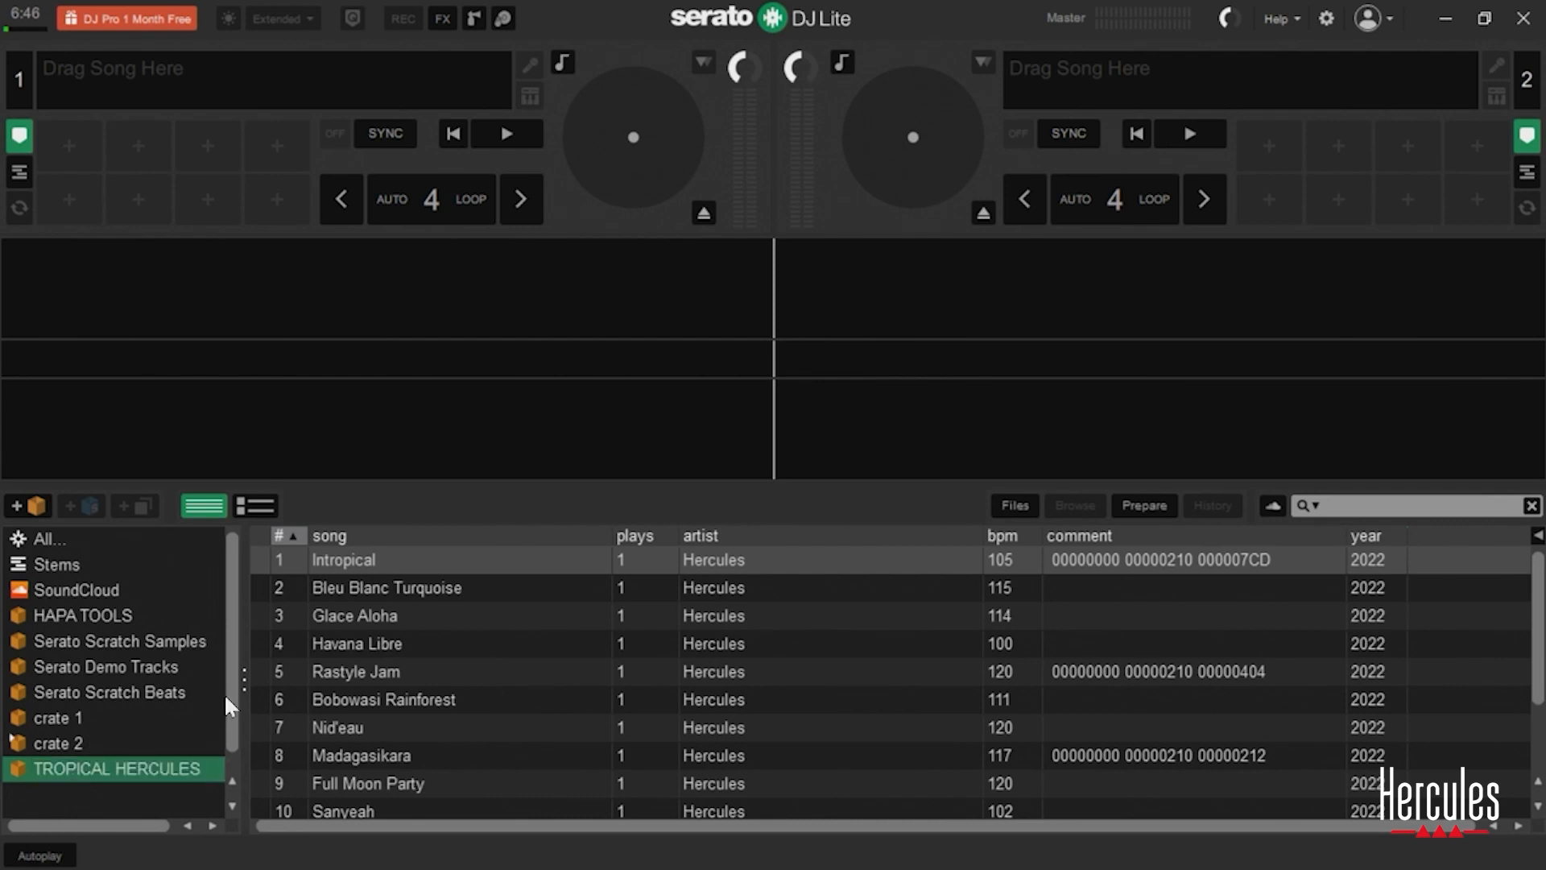
left_click(414, 588)
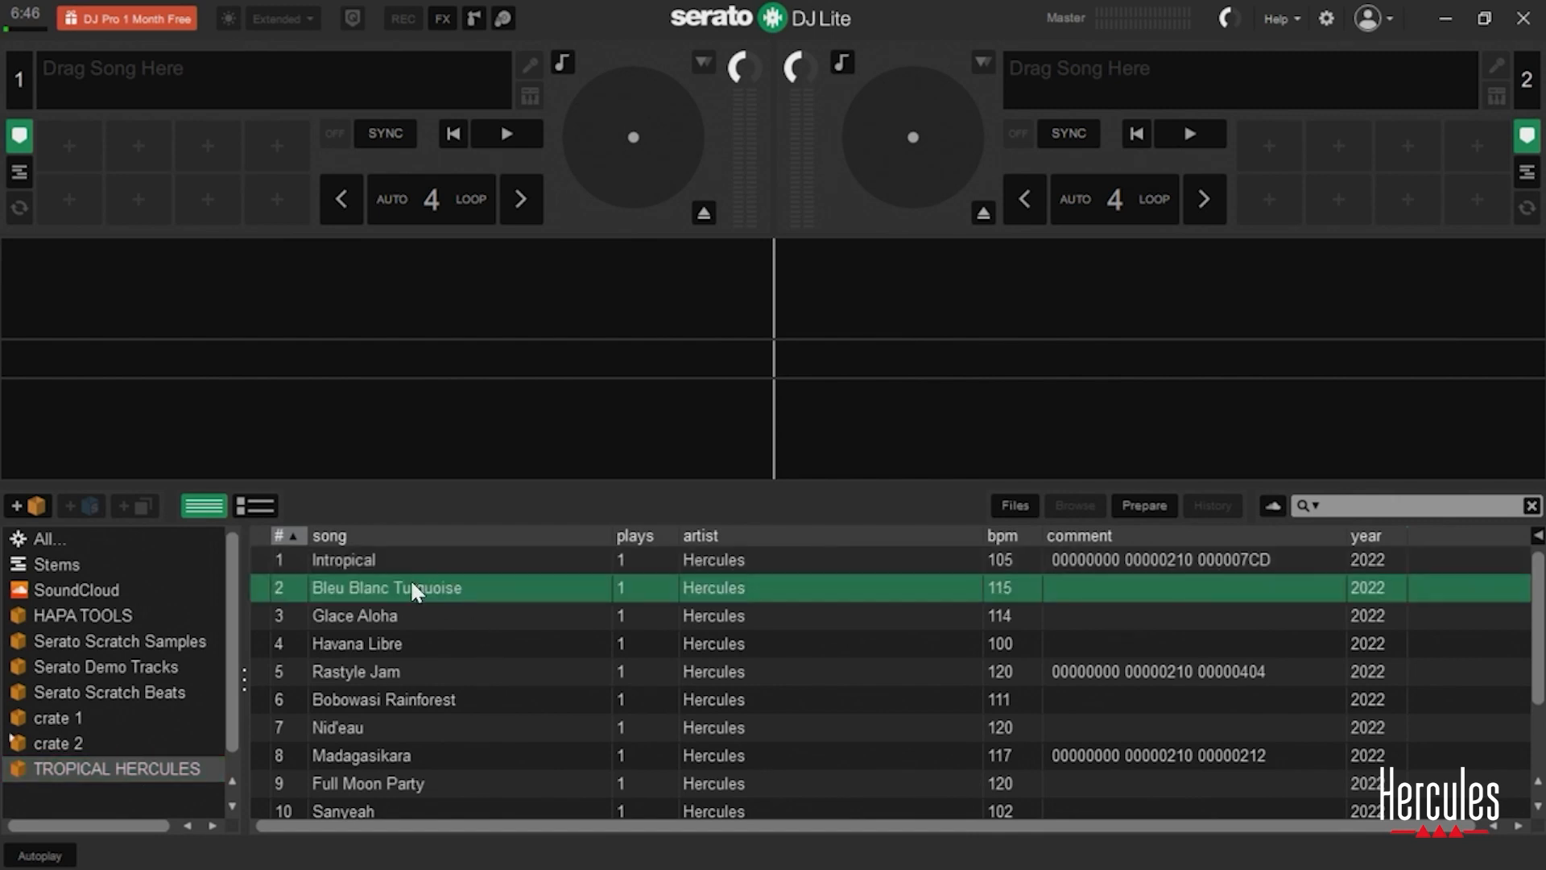
double_click(343, 559)
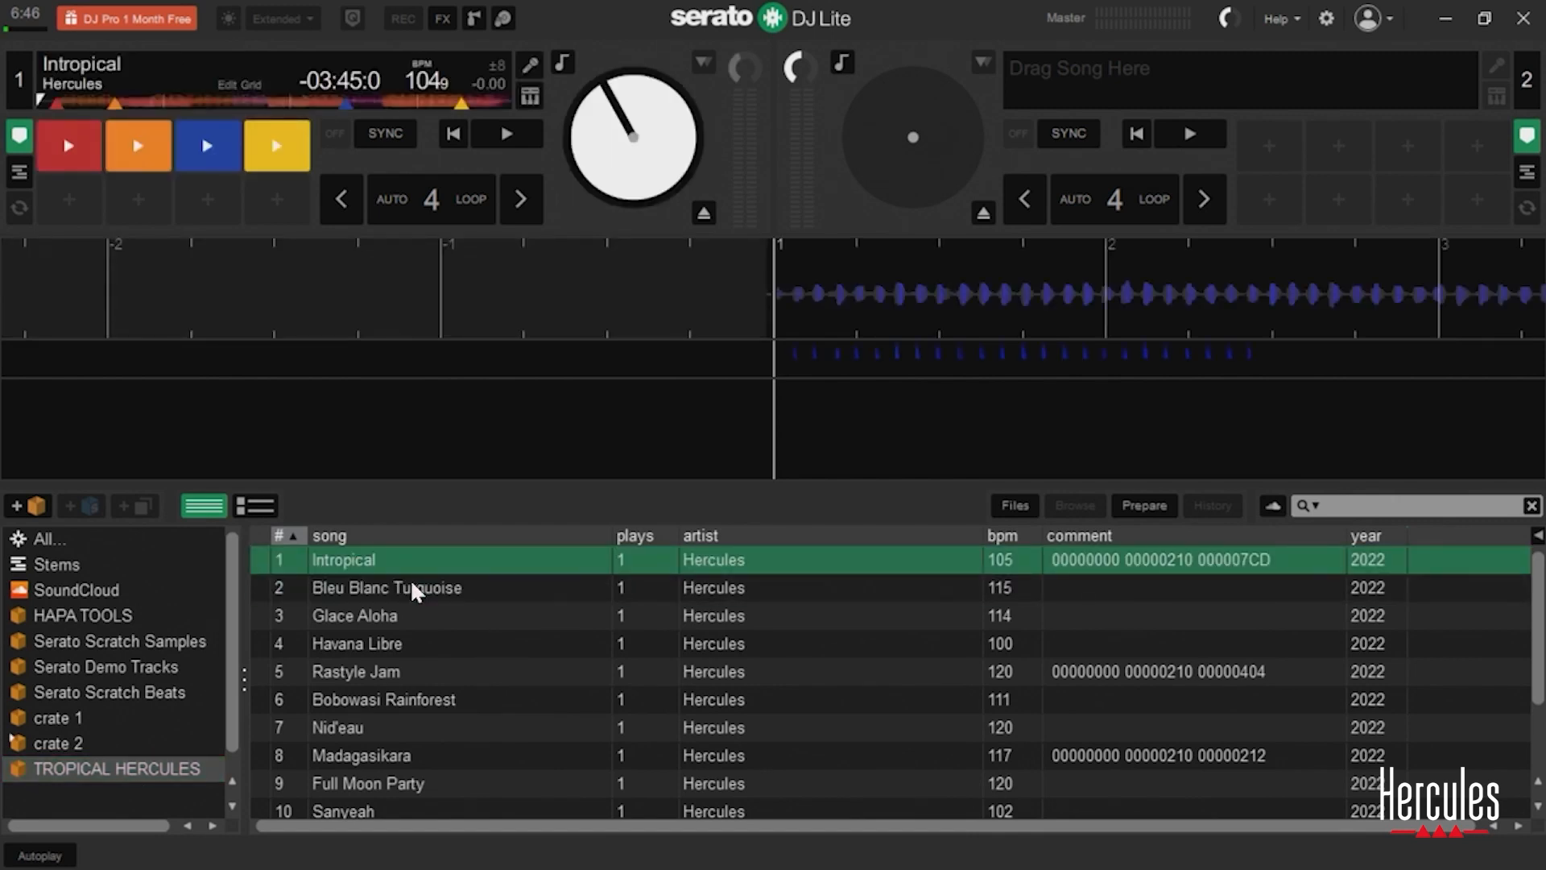
double_click(386, 587)
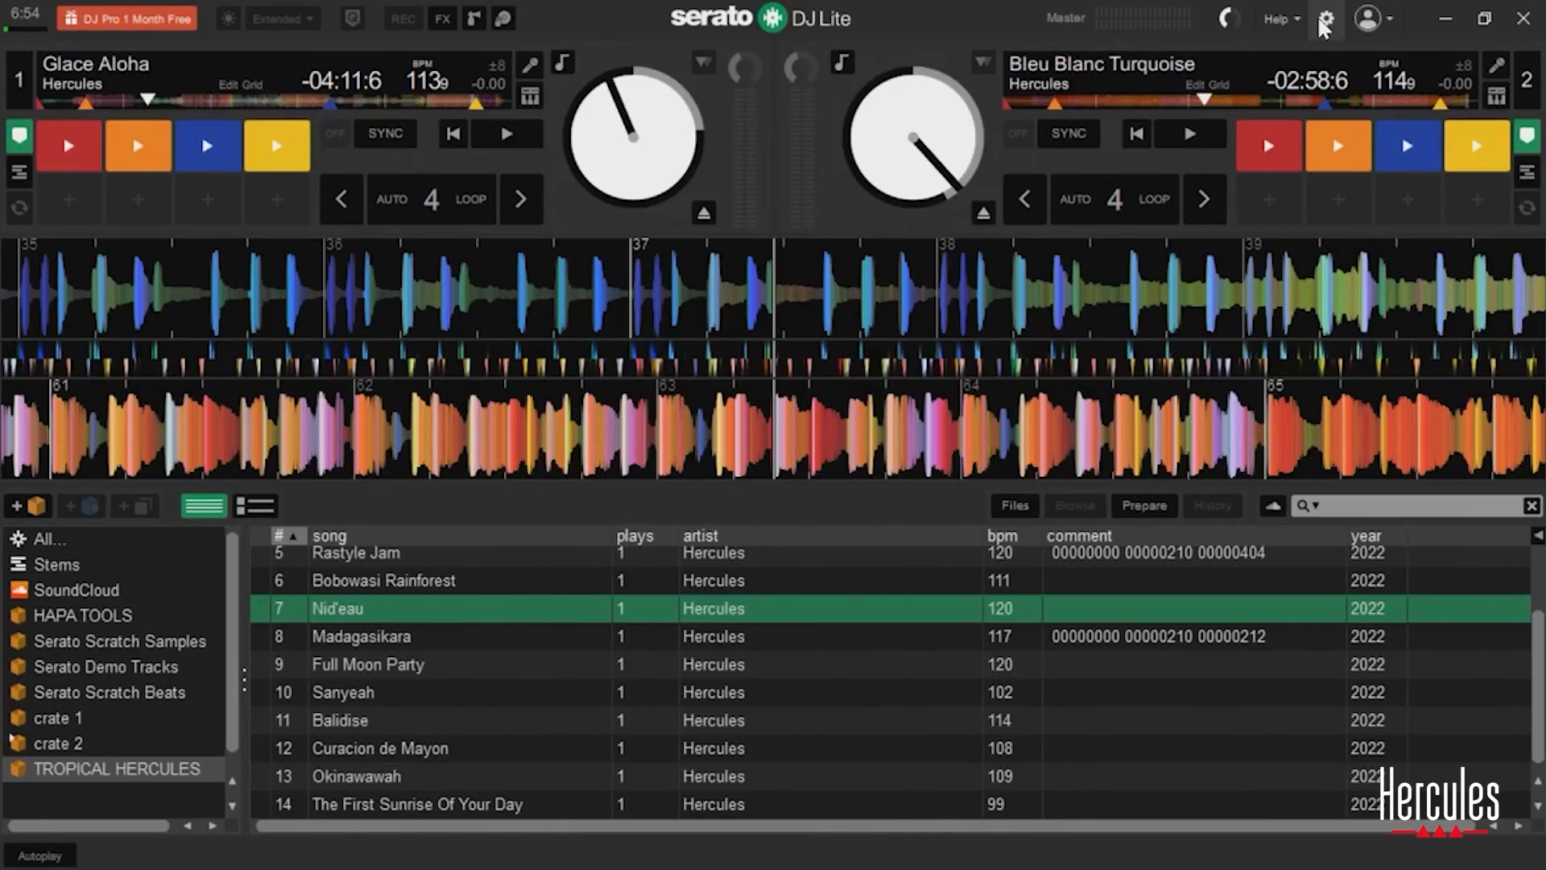
- Select SoundCloud as the music streaming service in Setup and start the SoundCloud login
left_click(1326, 17)
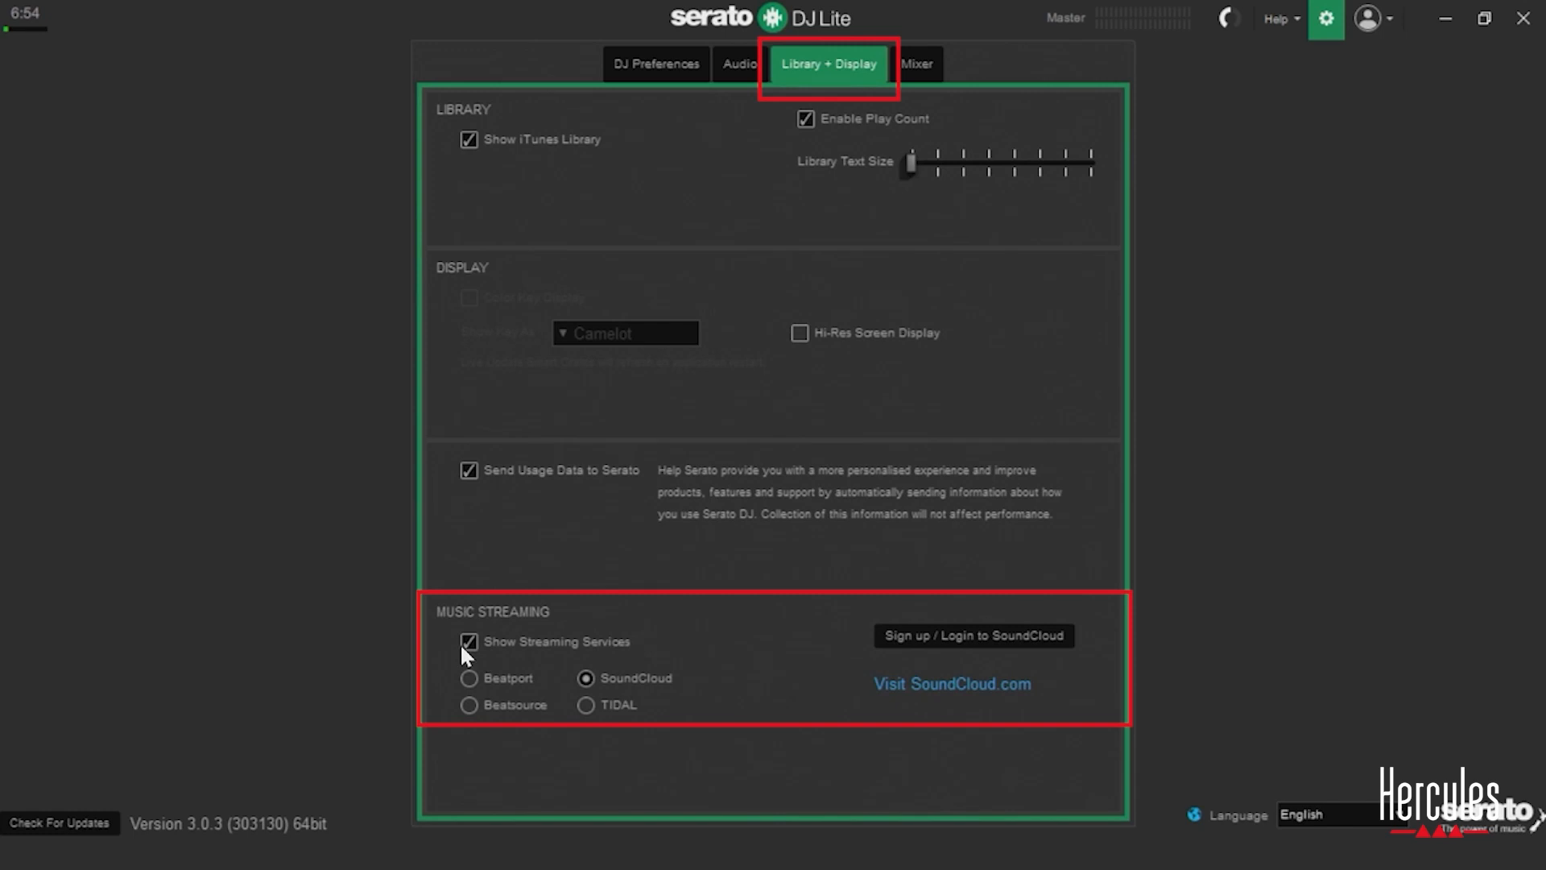
mouse_move(512, 693)
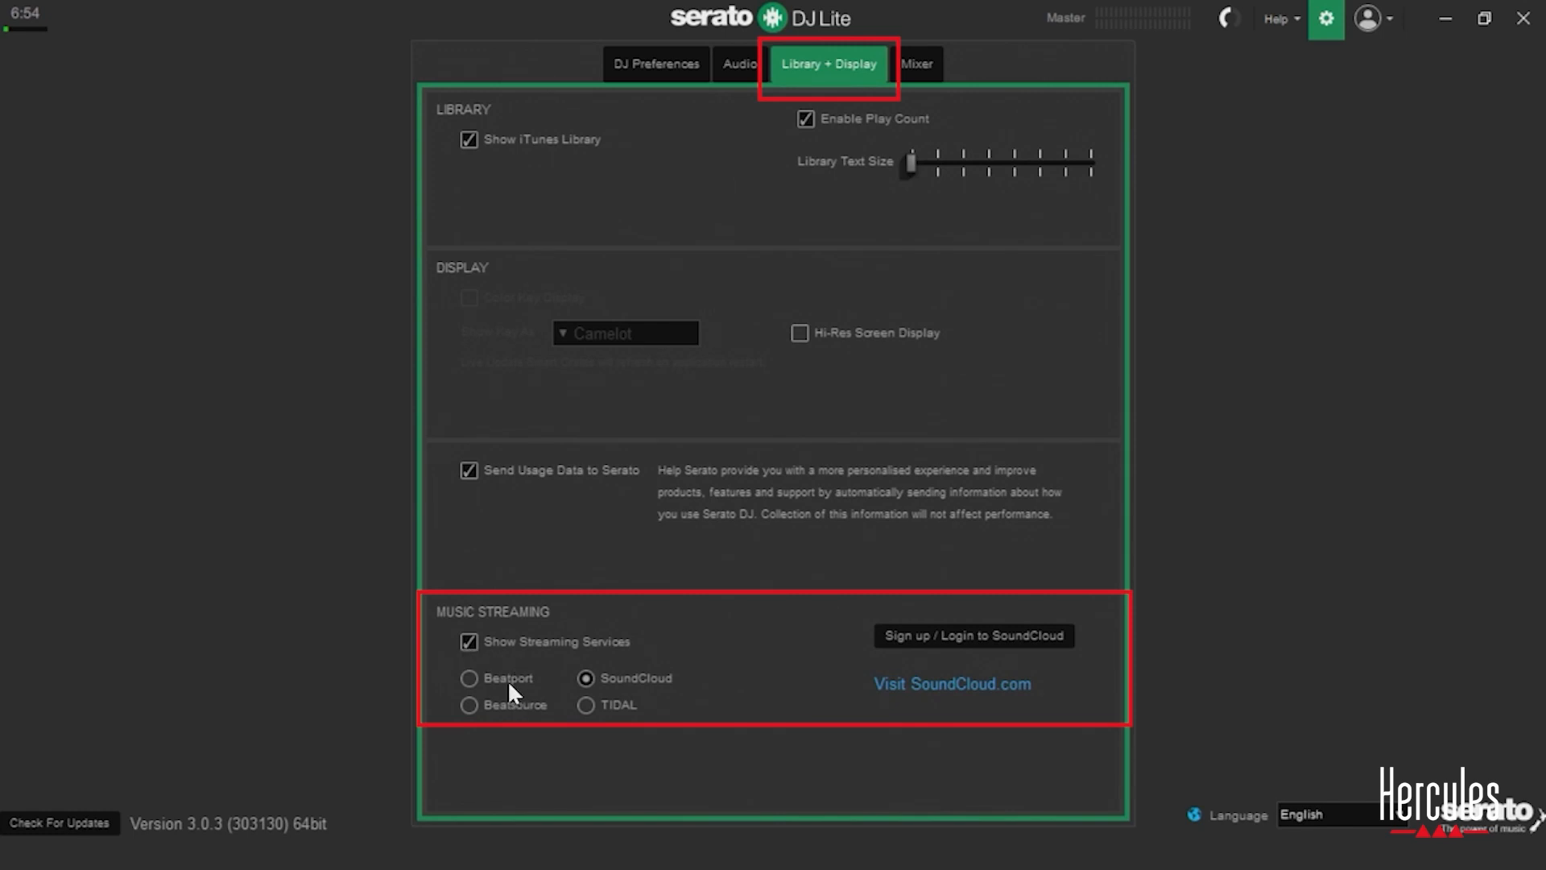
left_click(469, 706)
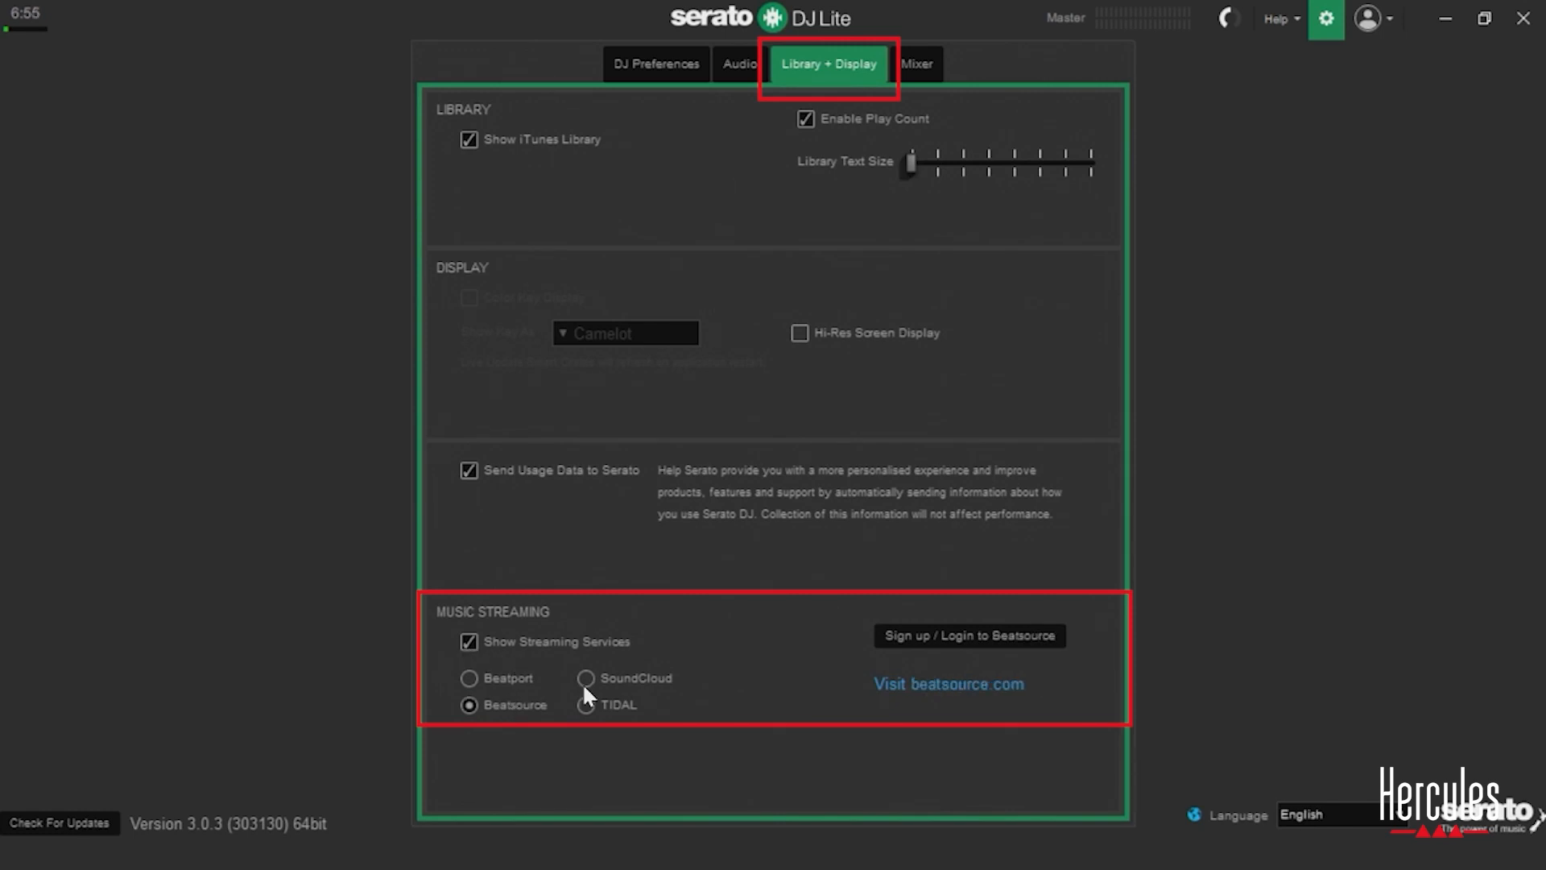
left_click(585, 677)
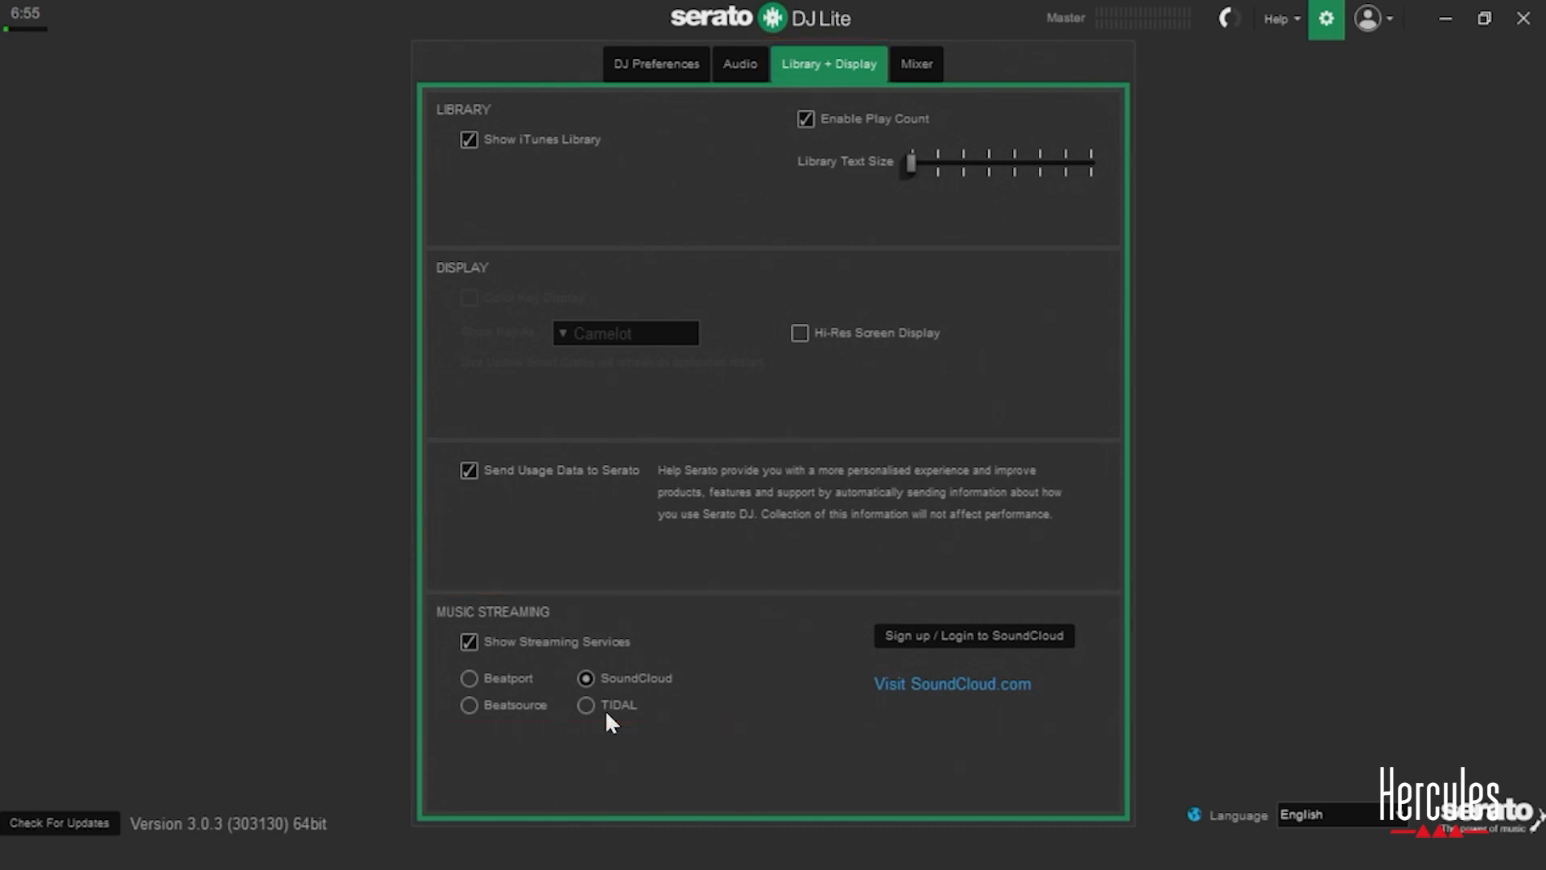
mouse_move(629, 693)
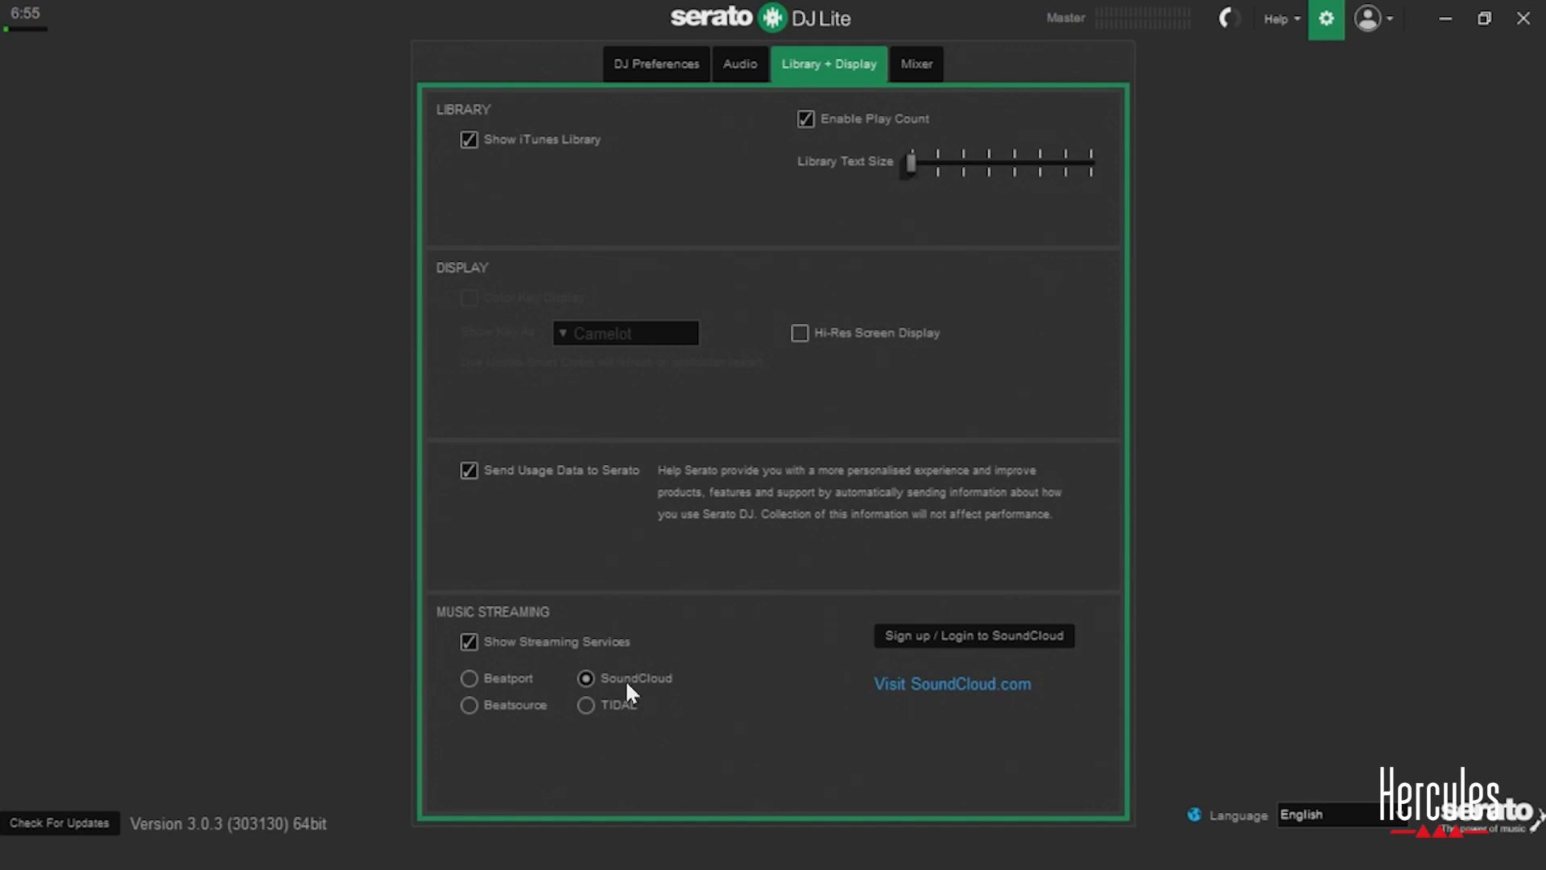
mouse_move(1112, 639)
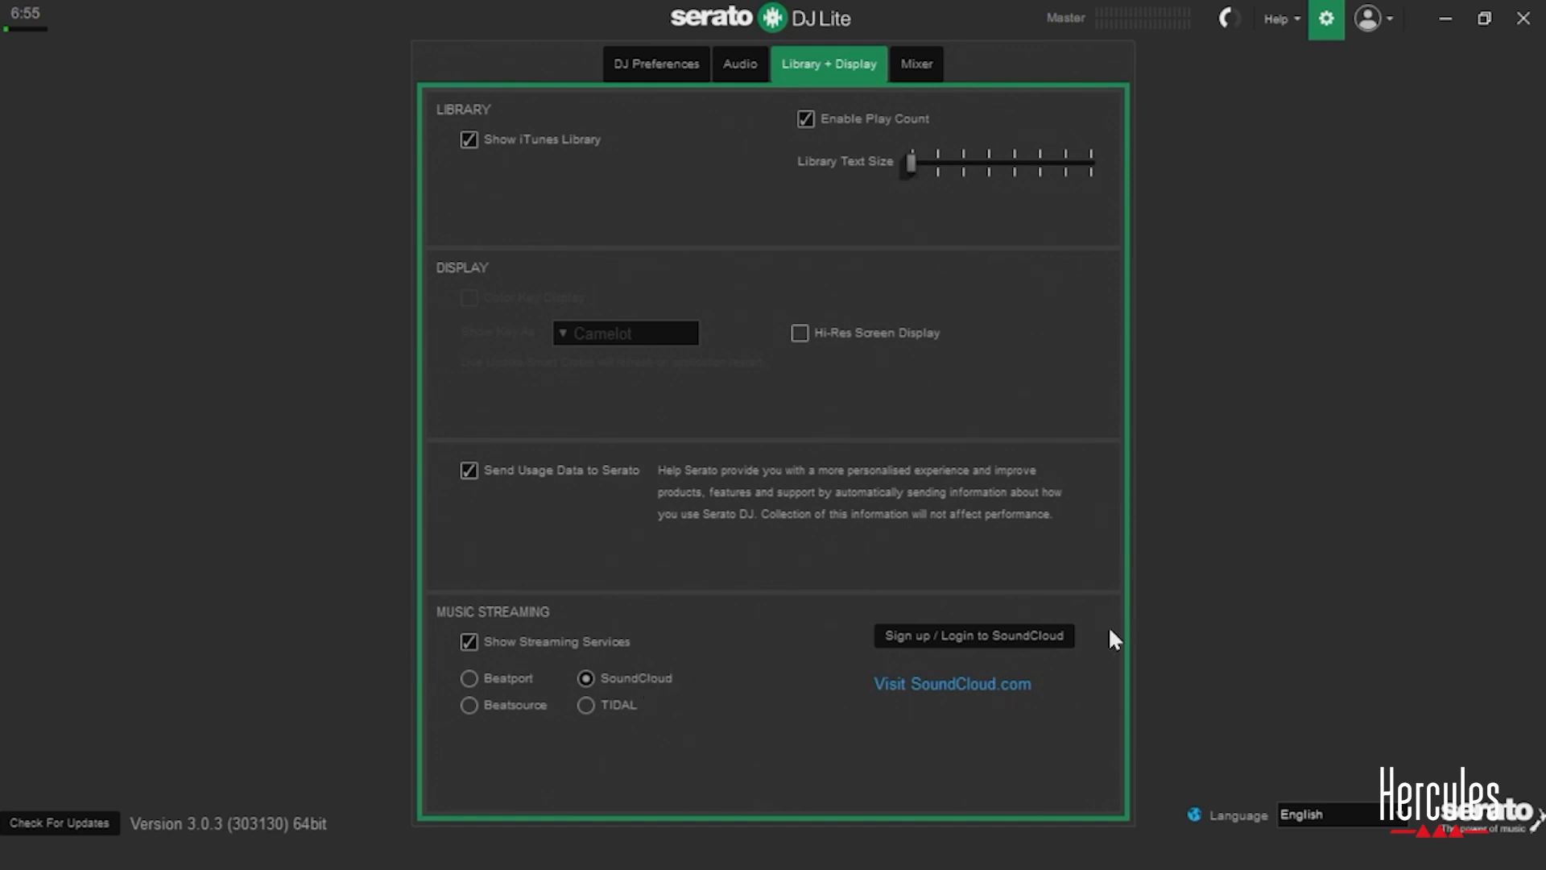
left_click(974, 635)
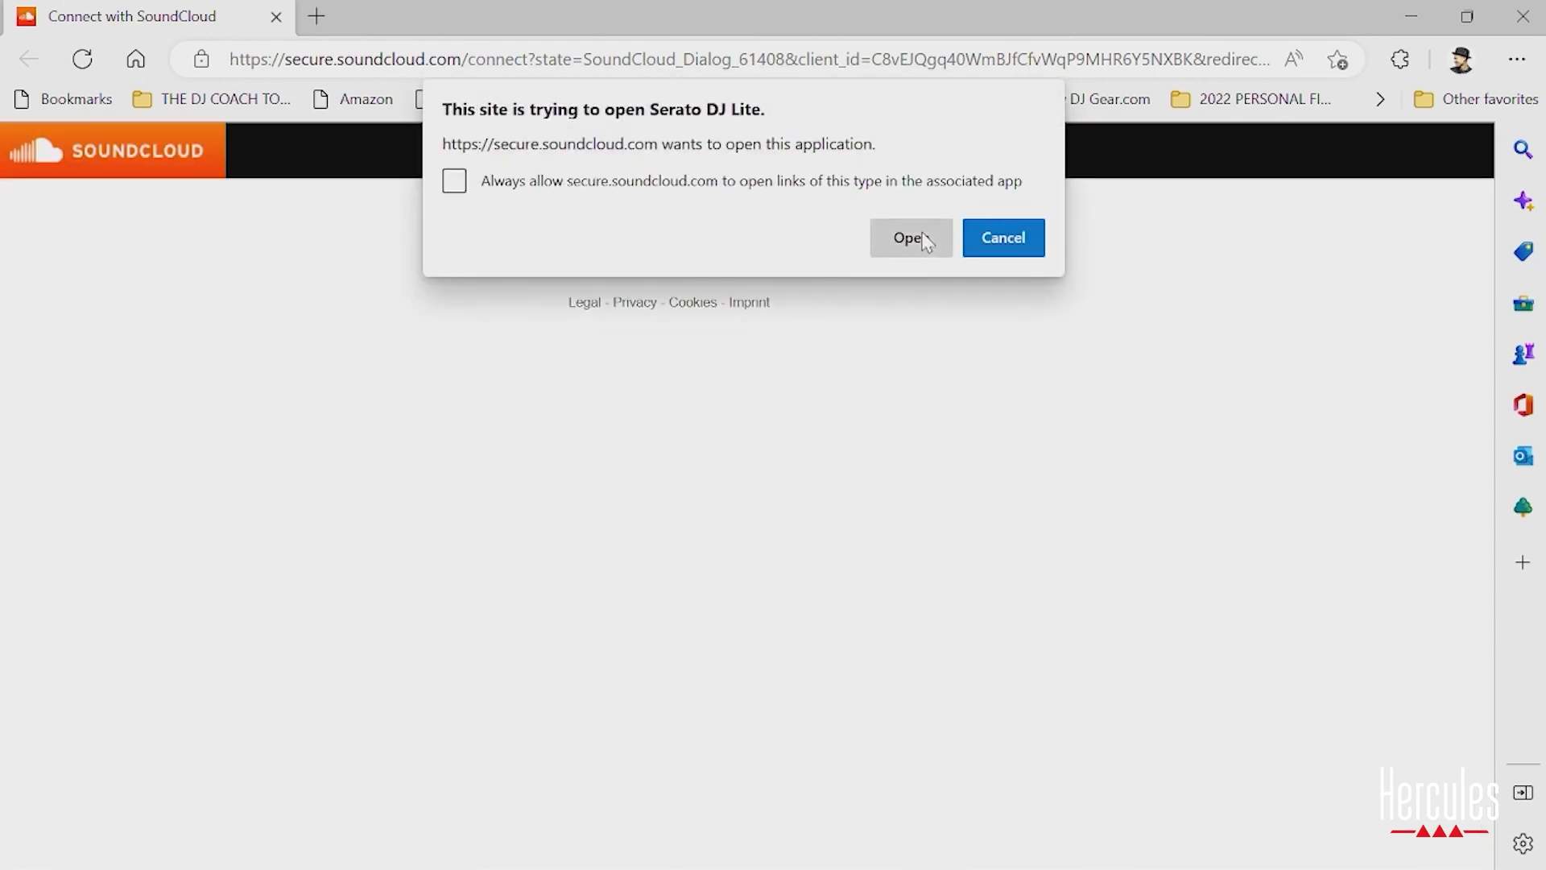
- Hand the sign-in off to Serato DJ Lite and dismiss the SoundCloud intro overview
left_click(905, 237)
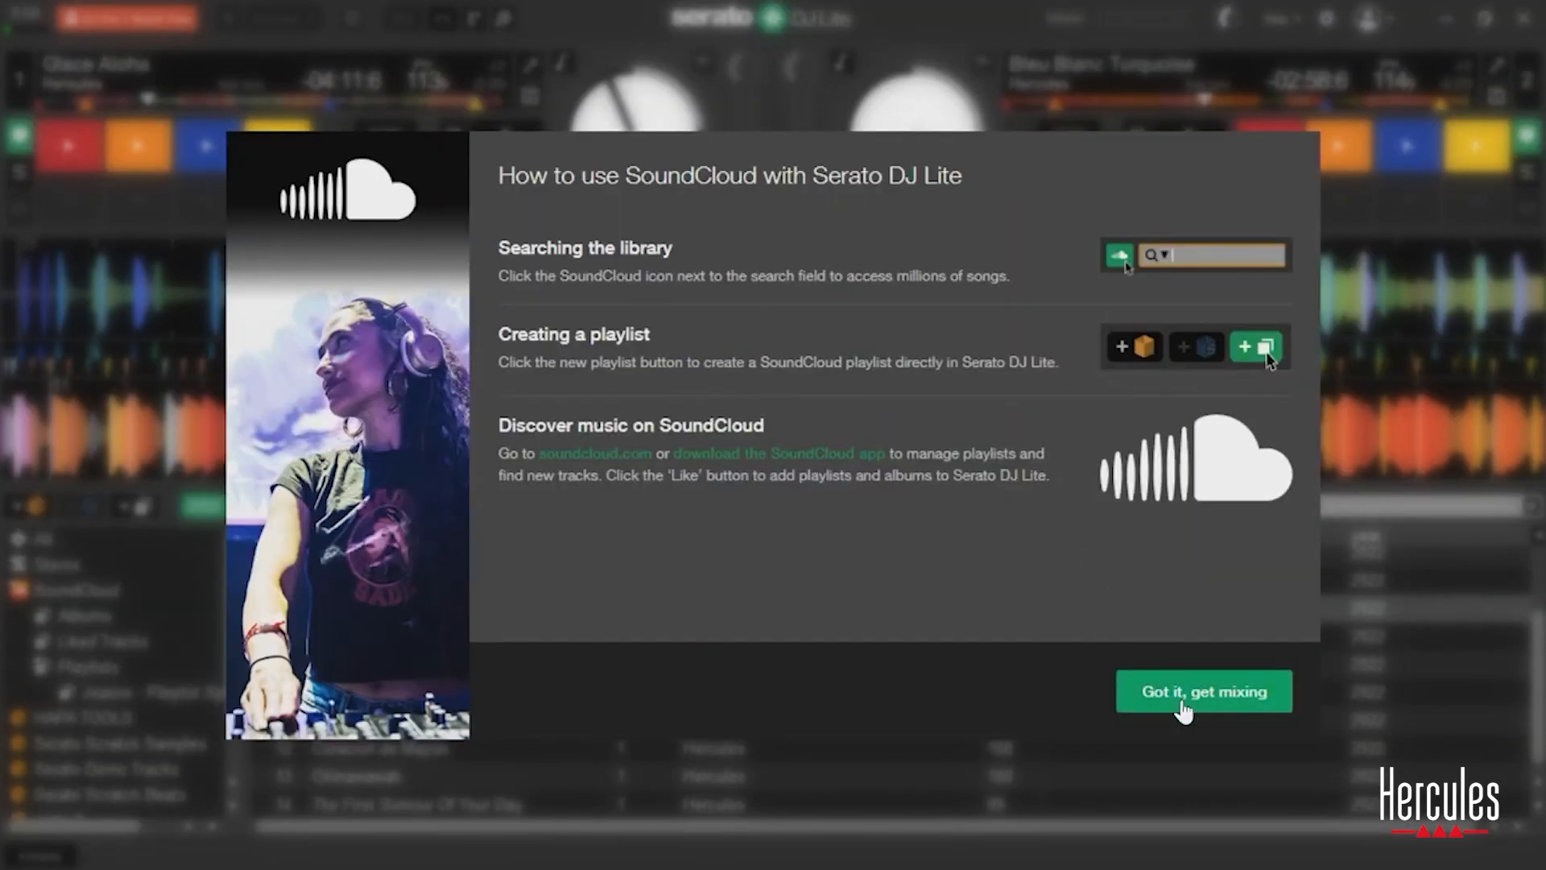
left_click(1202, 691)
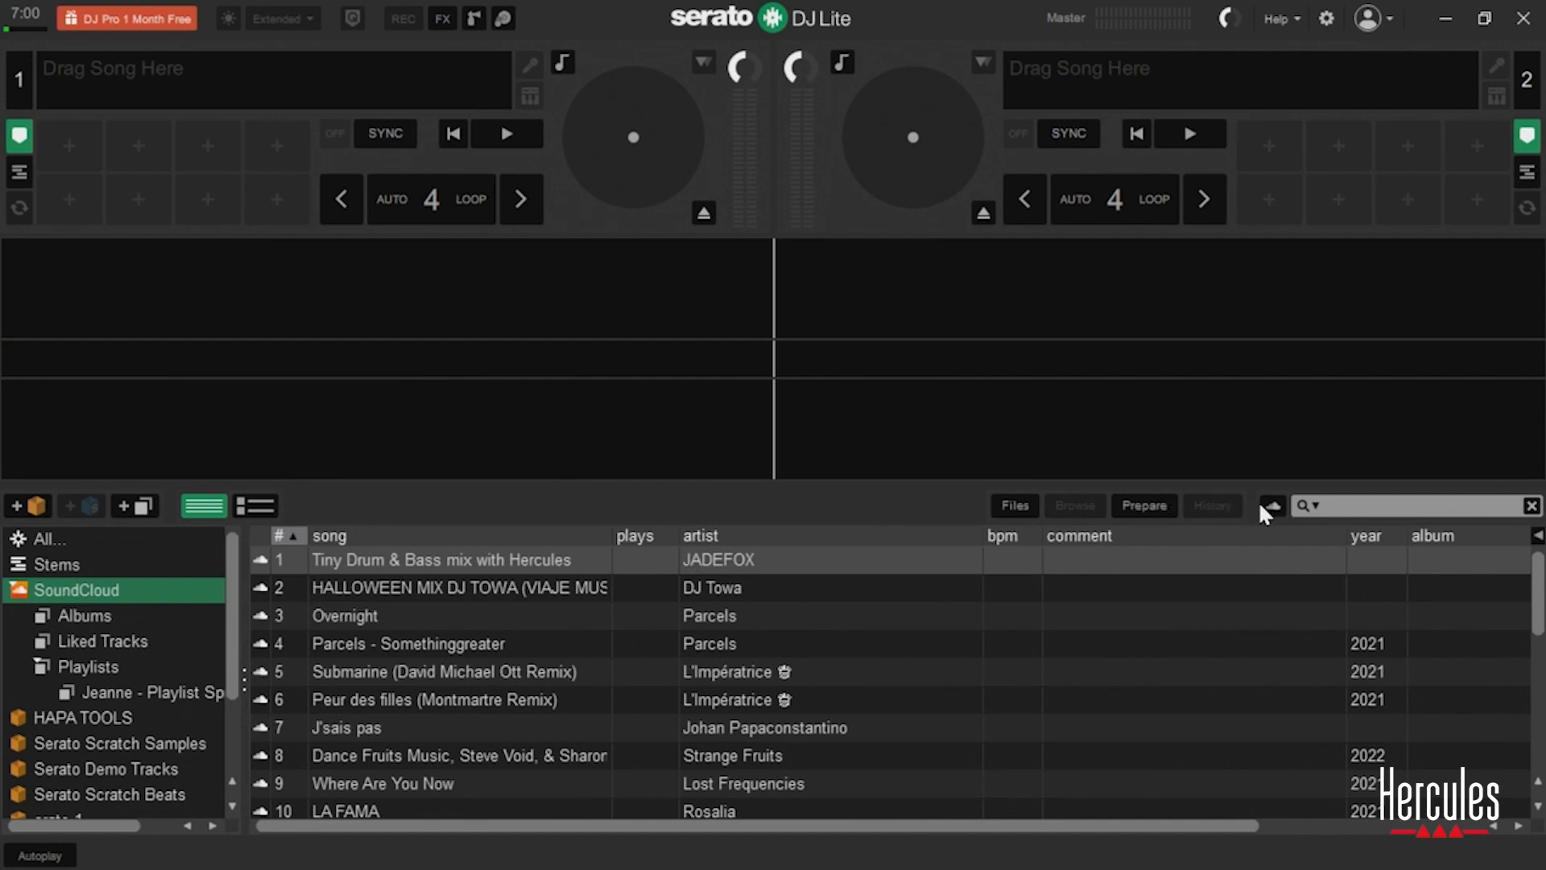
mouse_move(1304, 531)
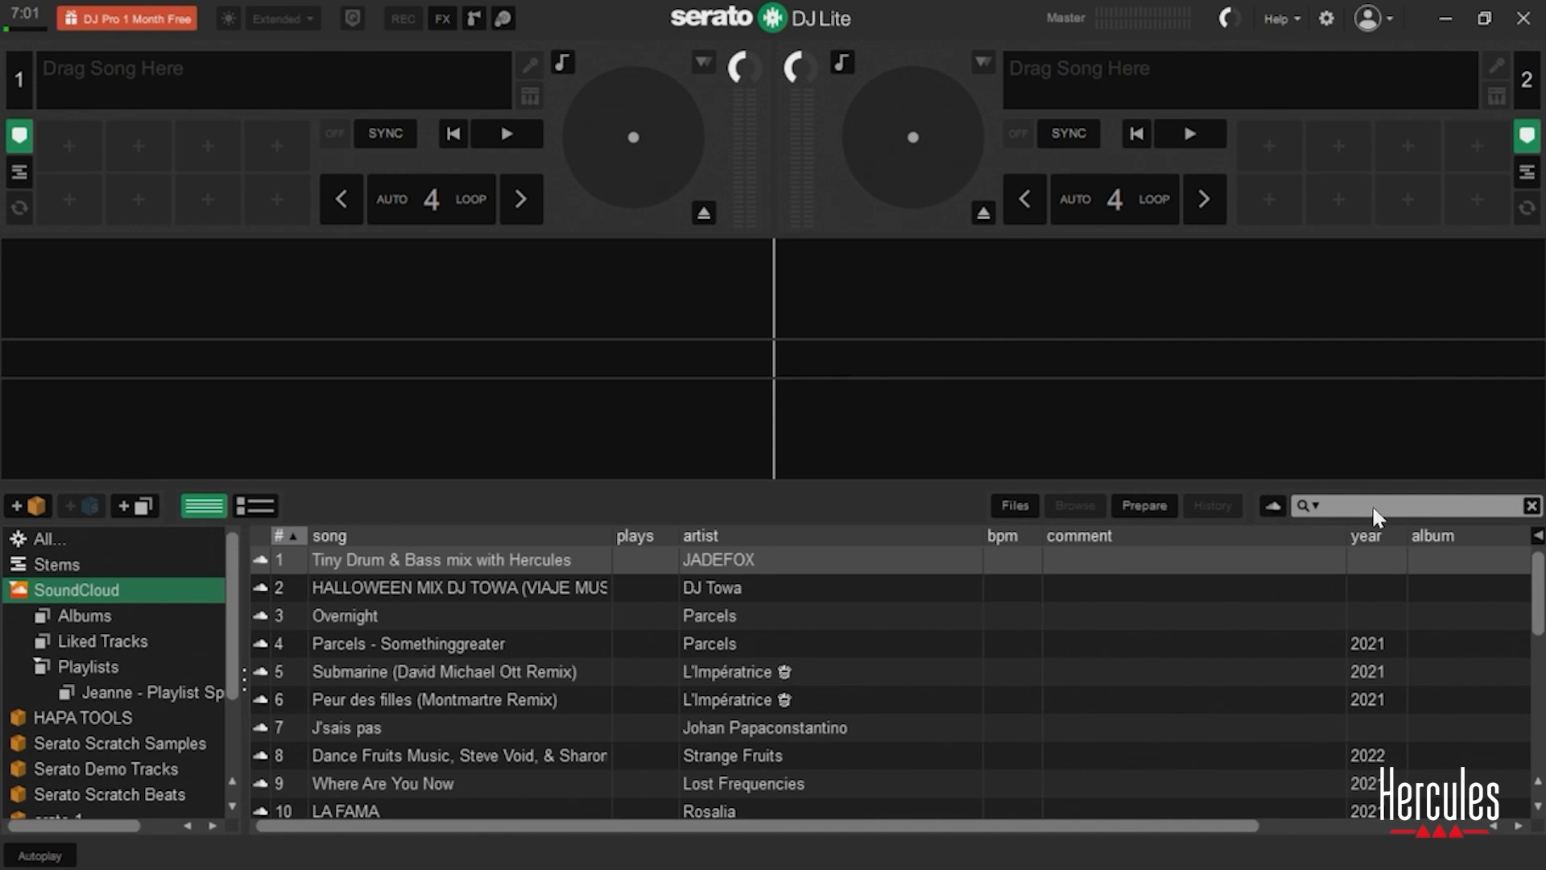
- Search 'avicii' with SoundCloud results included
left_click(1271, 505)
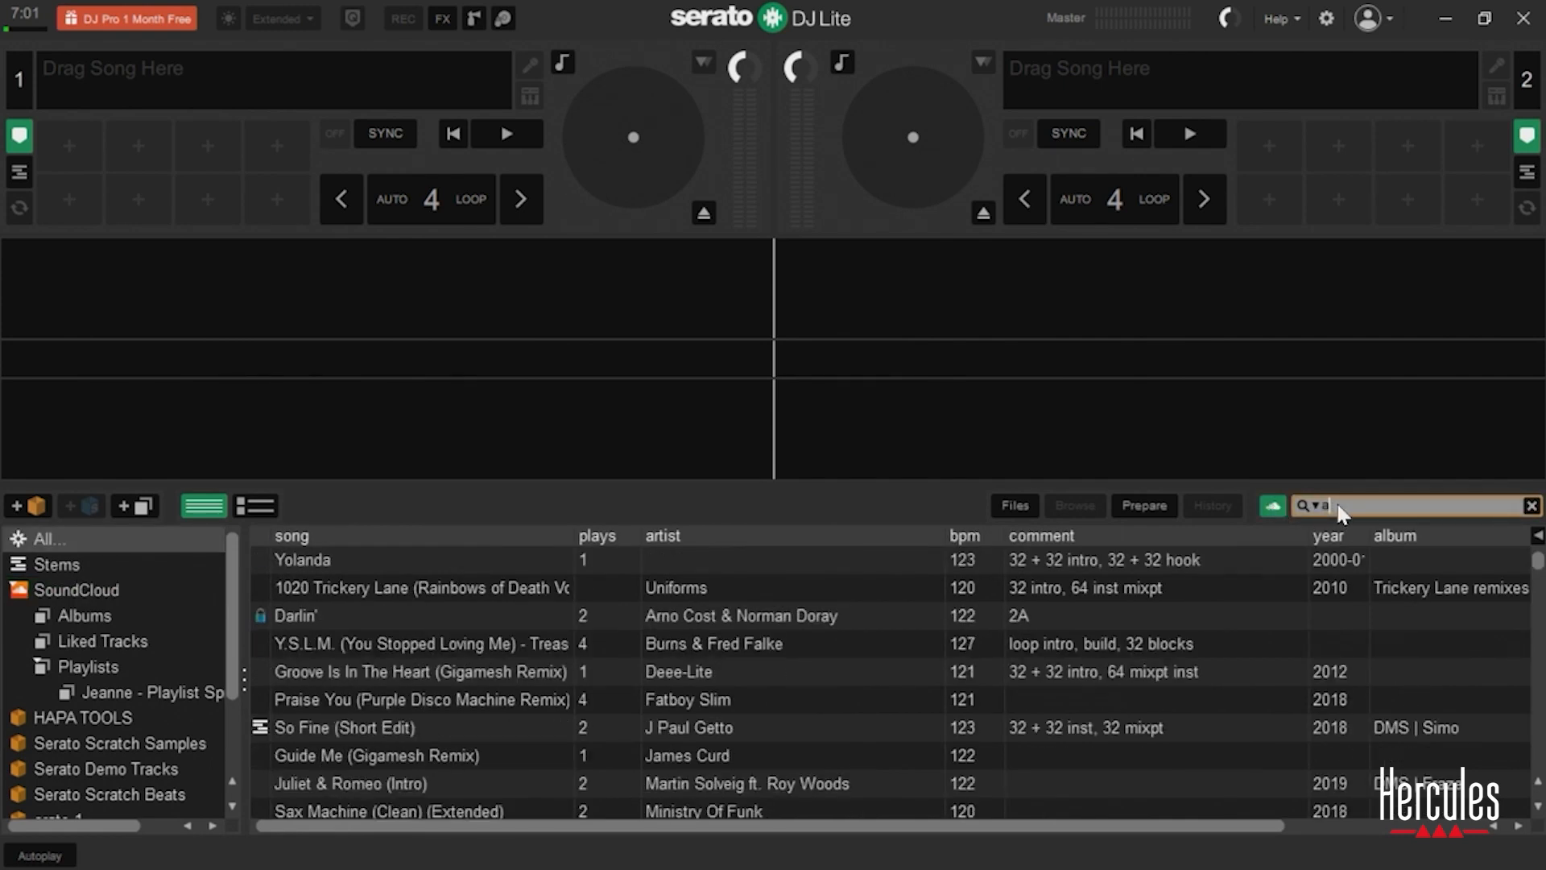
type("vicii")
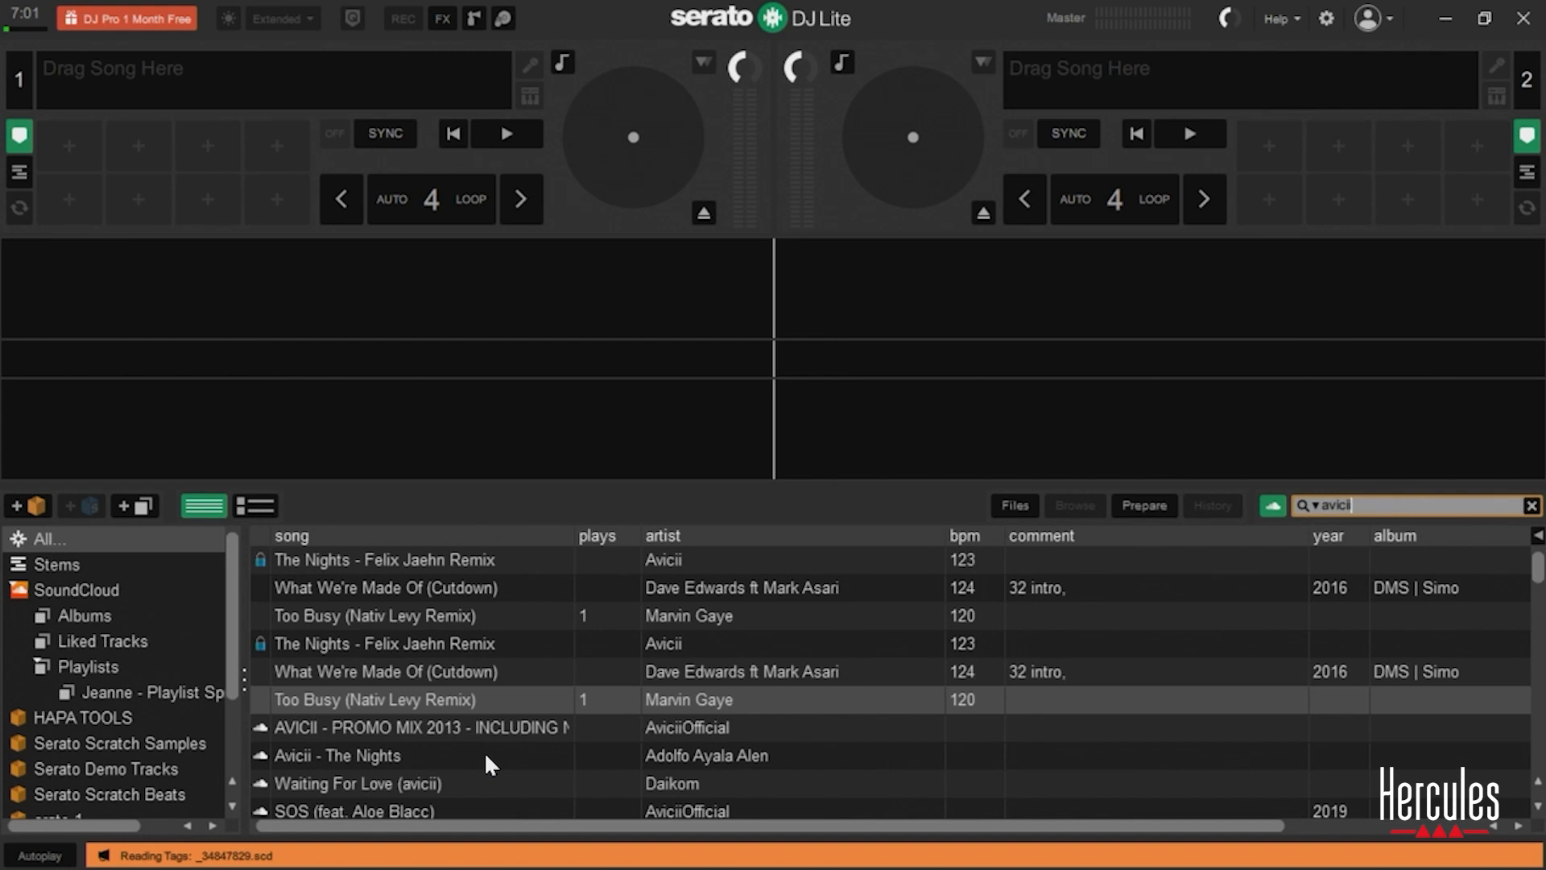
left_click(395, 783)
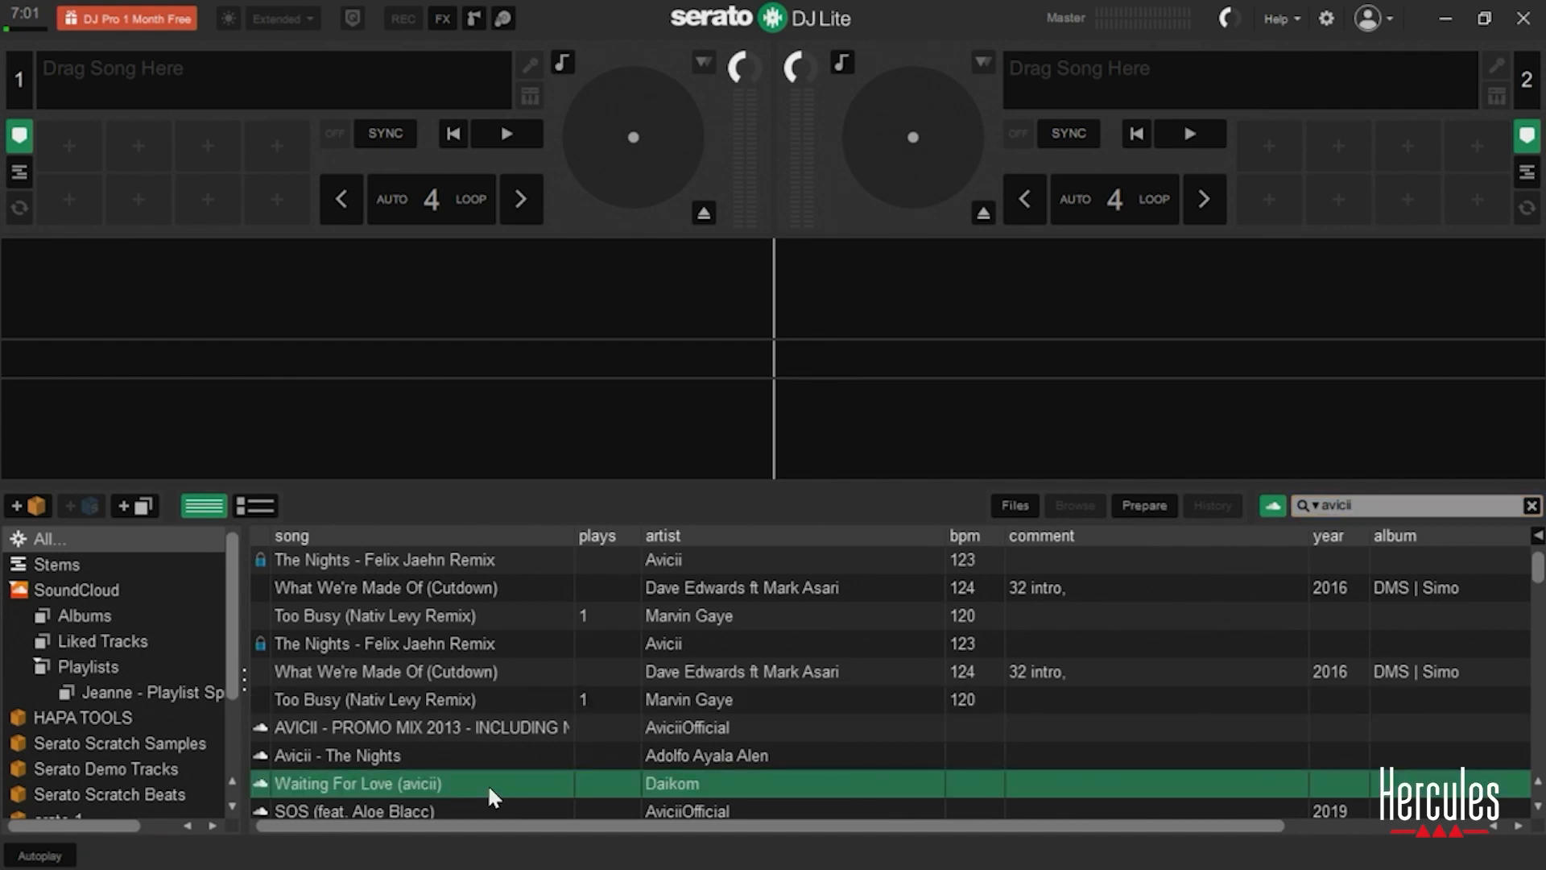
- Load Avicii's Addicted To You David Guetta remix onto deck 1
scroll("down", 3)
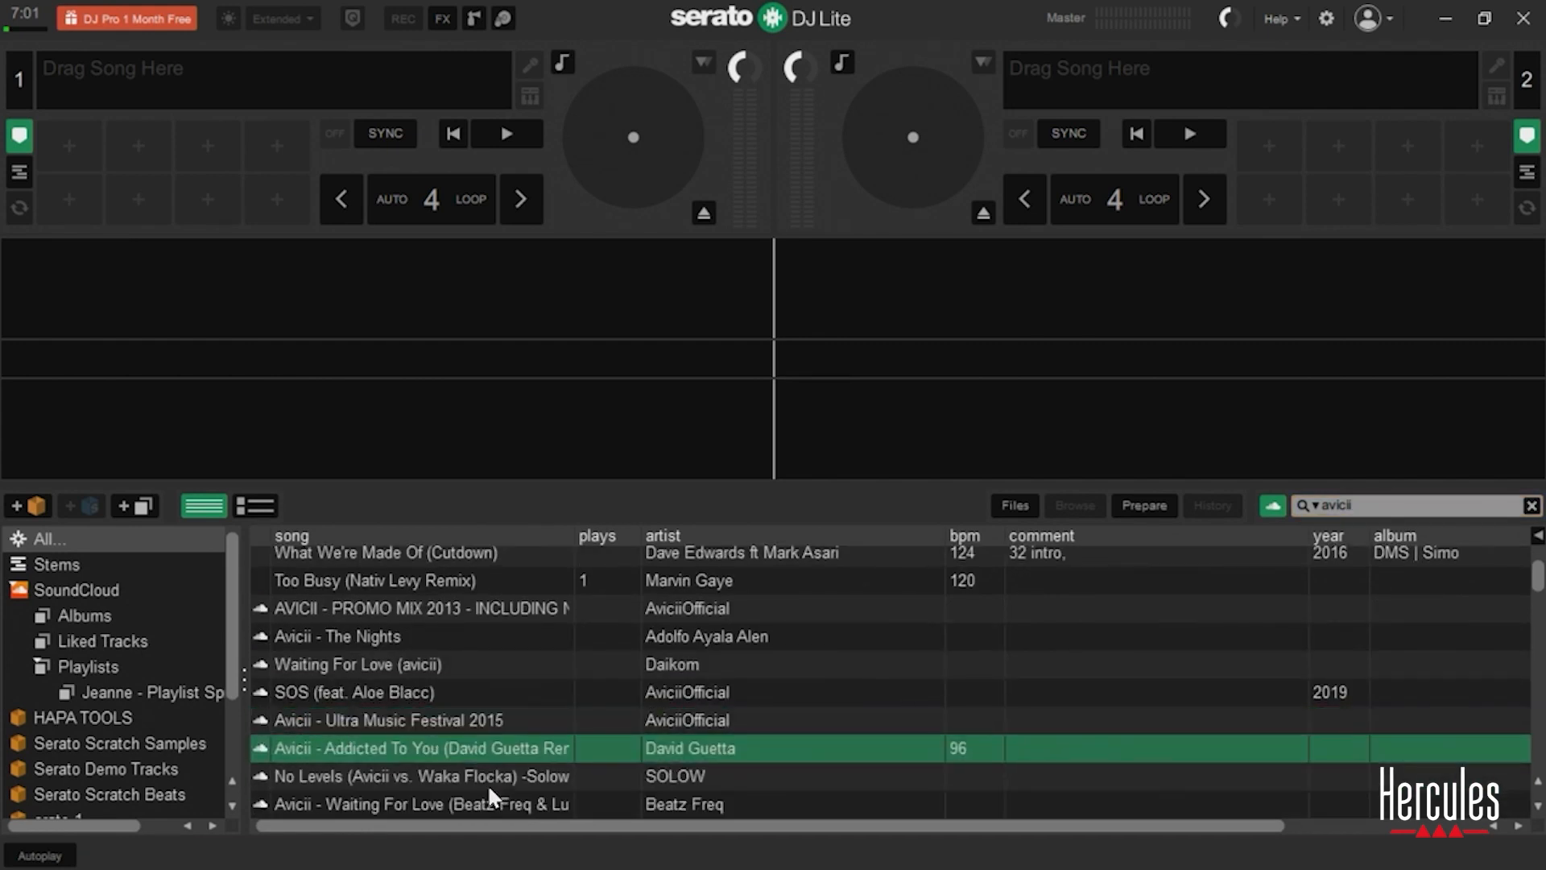
scroll("down", 3)
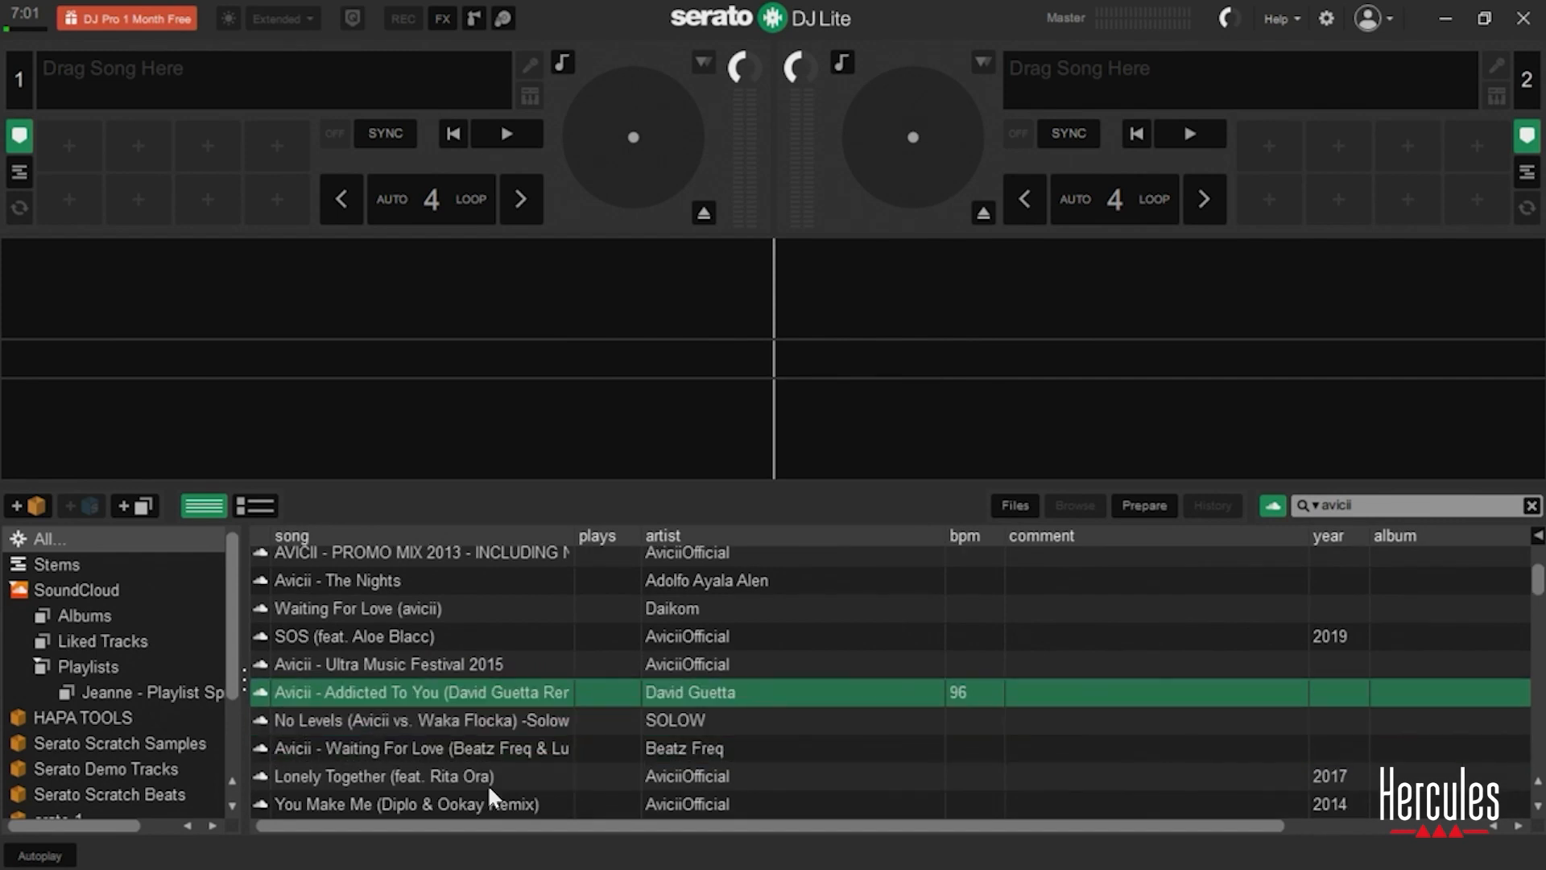
double_click(422, 693)
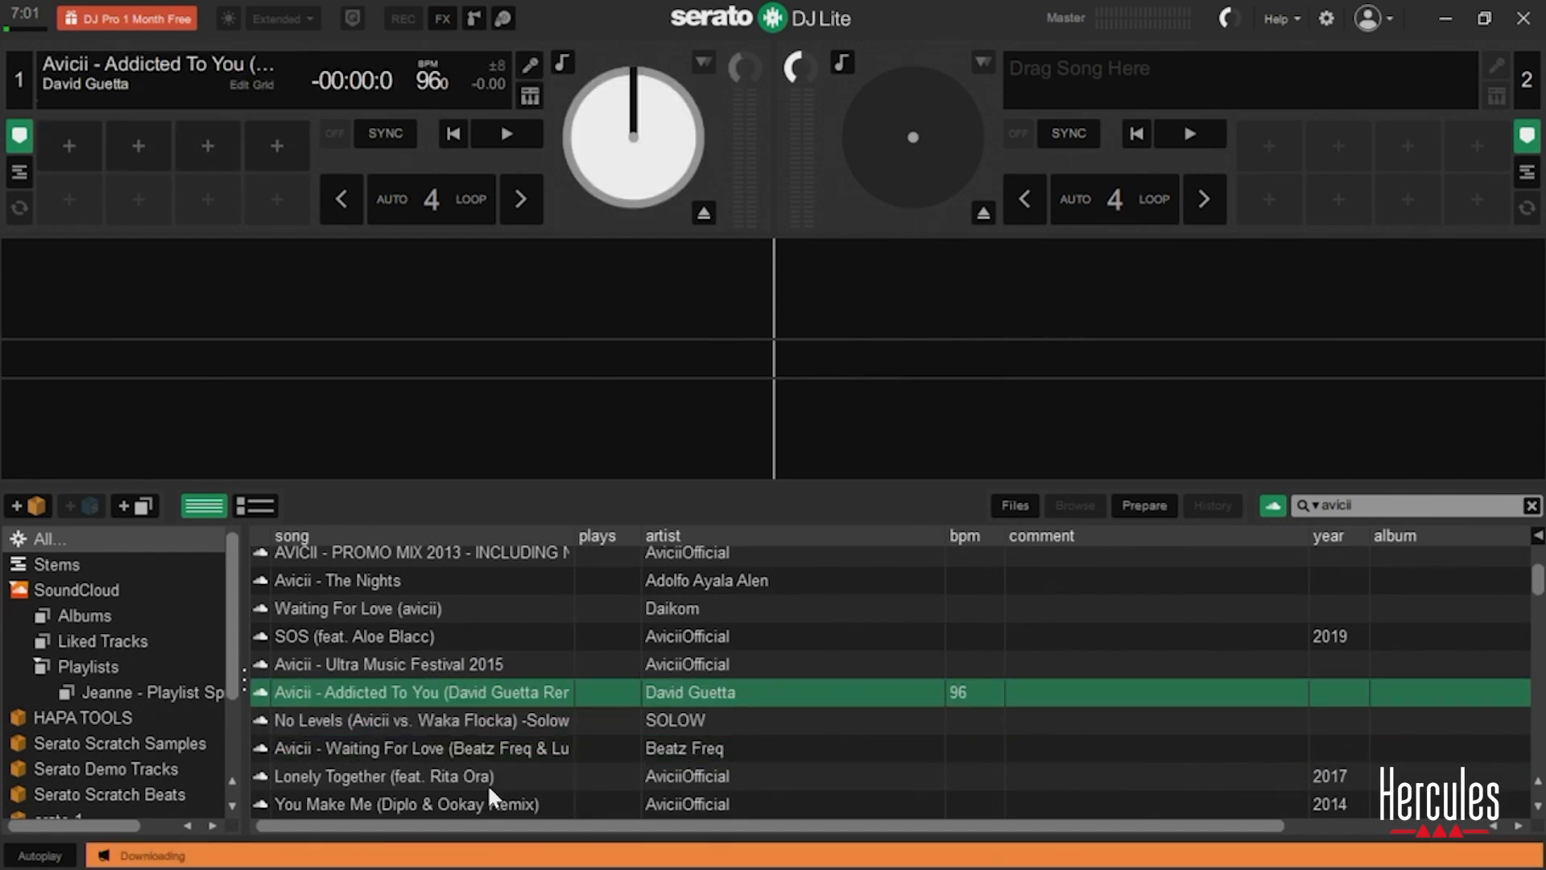
left_click(505, 133)
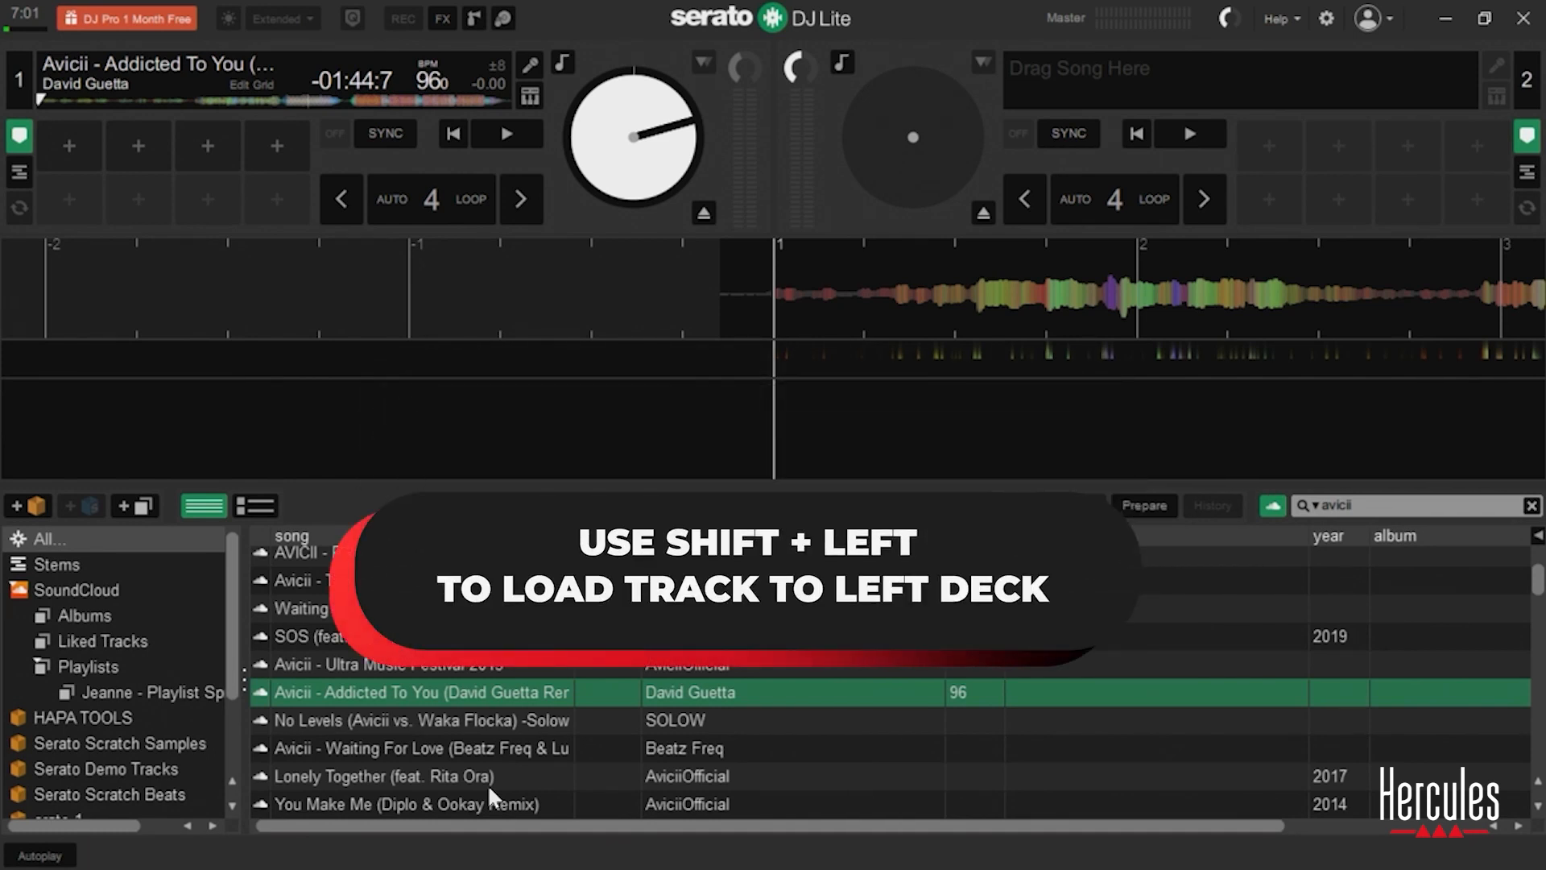
mouse_move(413, 729)
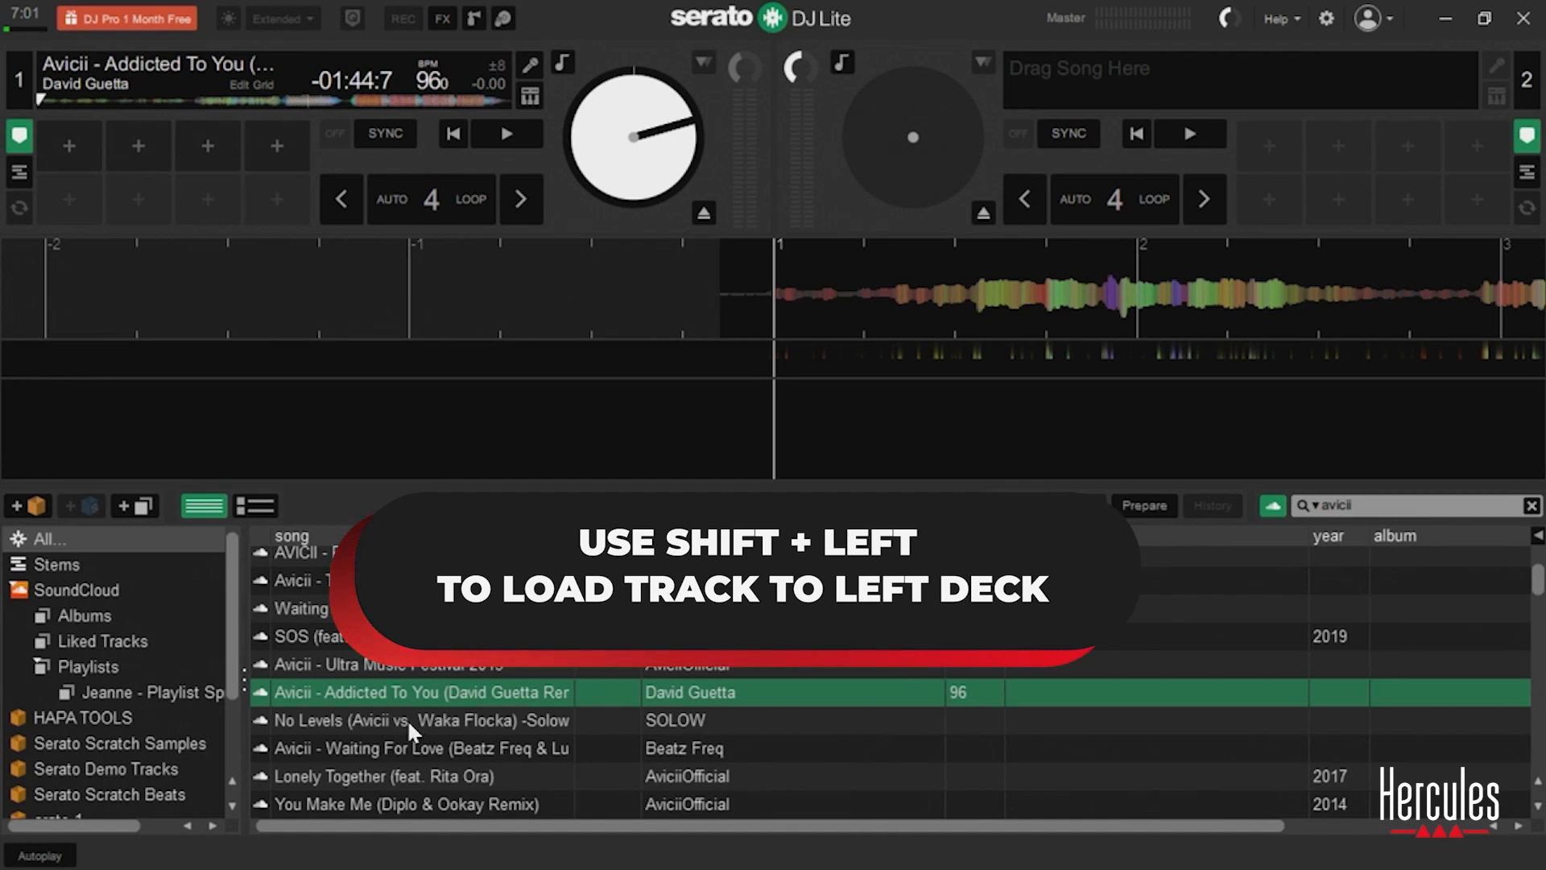
left_click(505, 133)
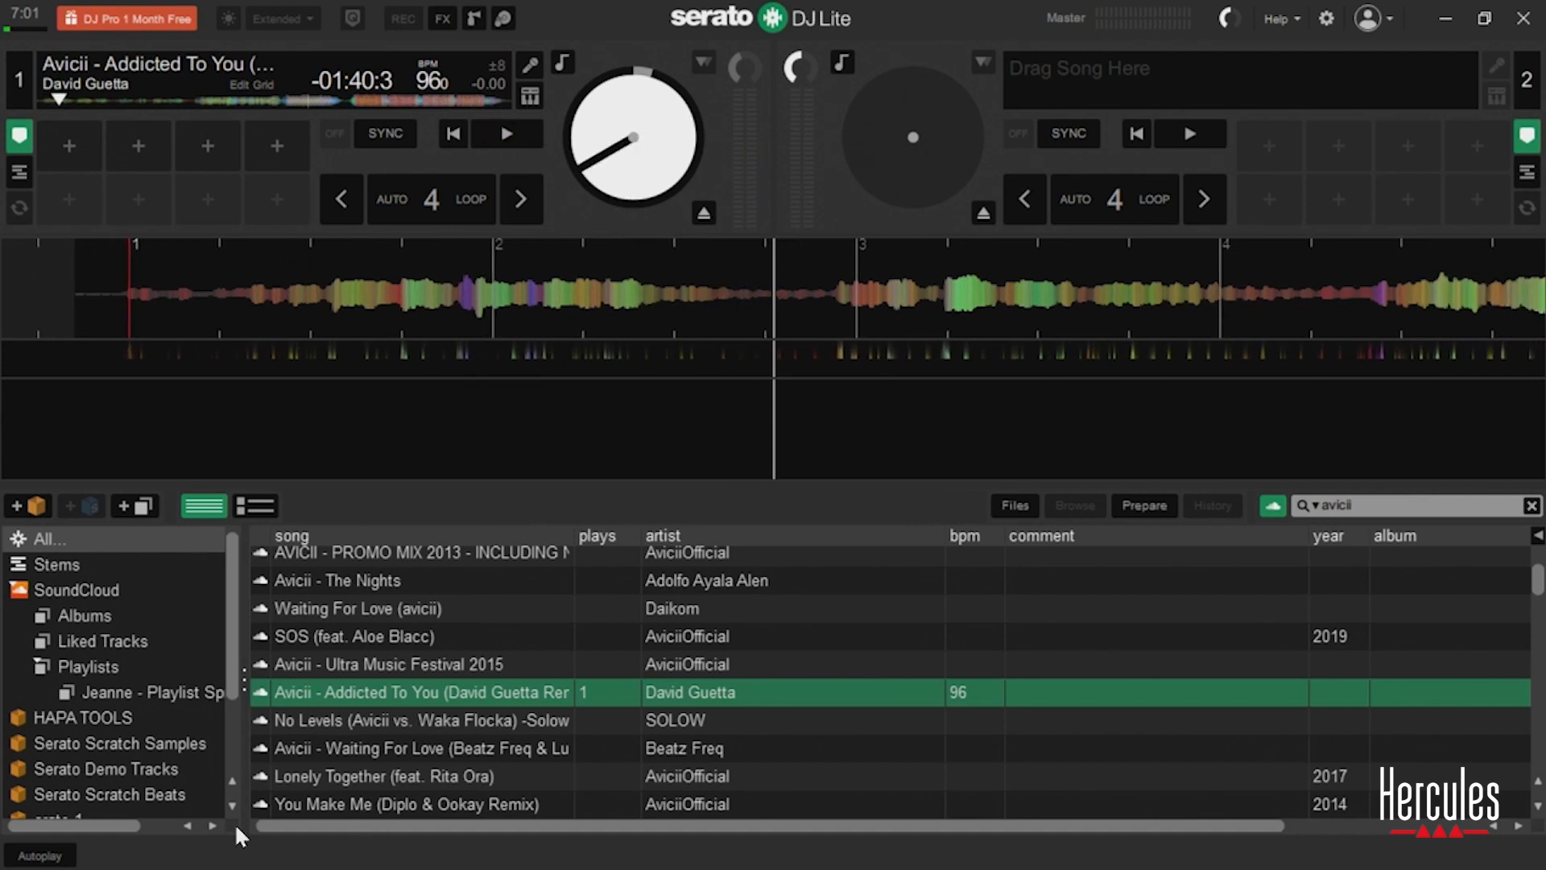
mouse_move(145, 579)
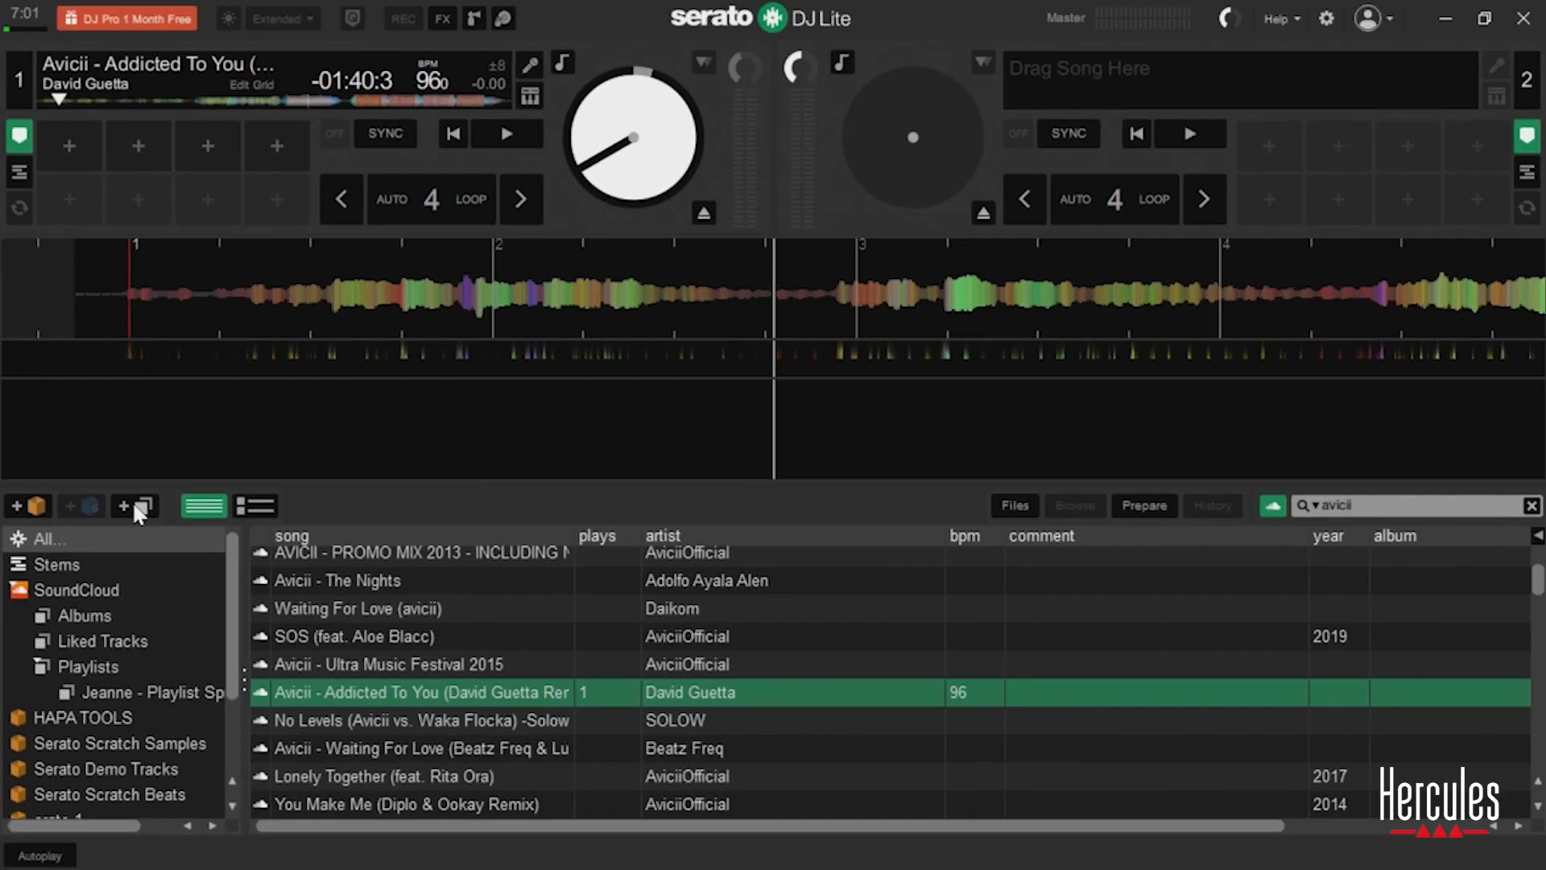
- Create SoundCloud playlist 'new playlist 1' and open it to view the Addicted To You remix
left_click(137, 510)
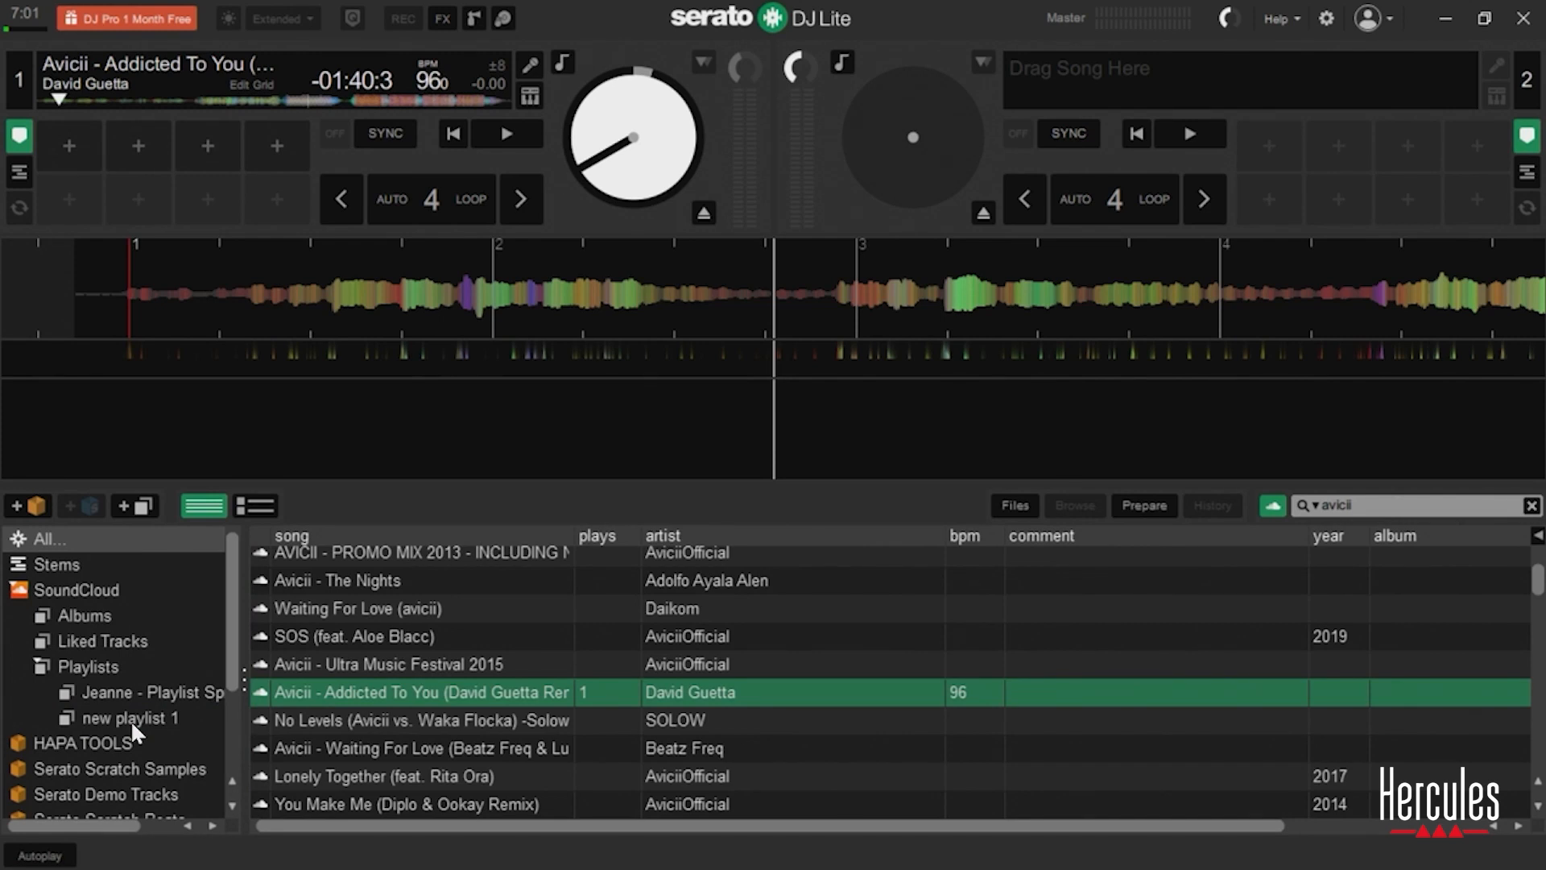
left_click(129, 718)
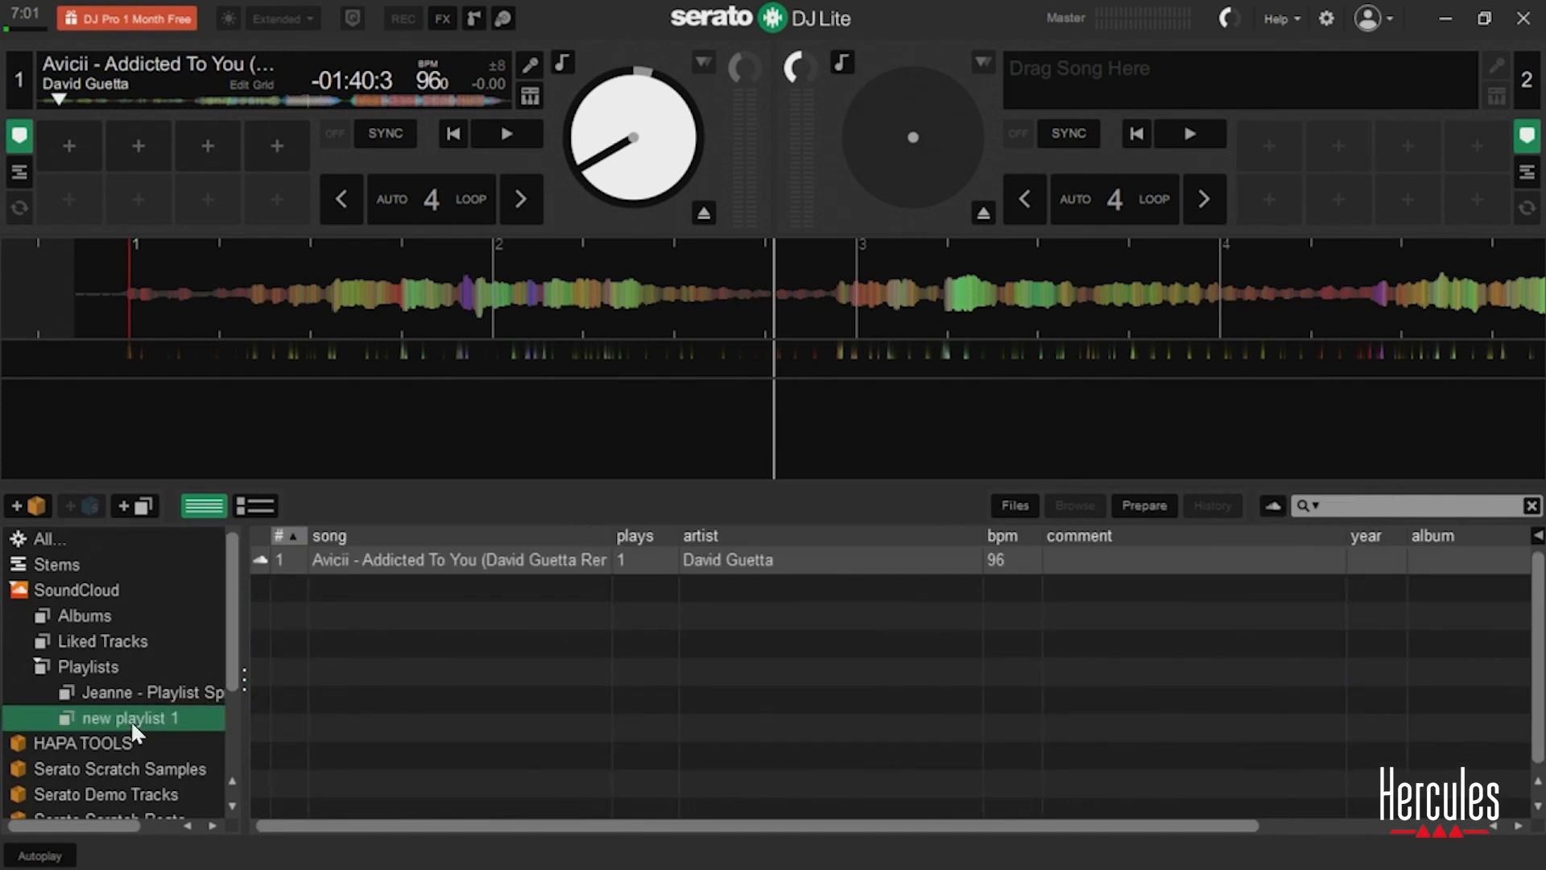